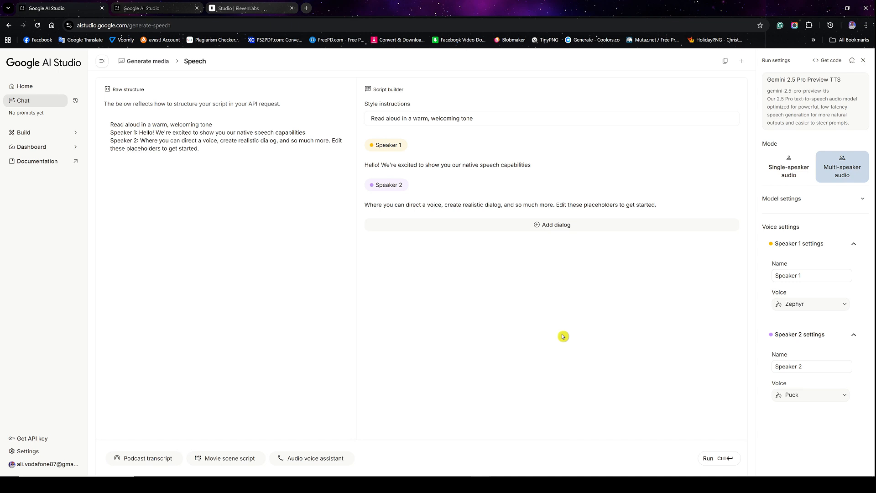
pyautogui.moveTo(431, 325)
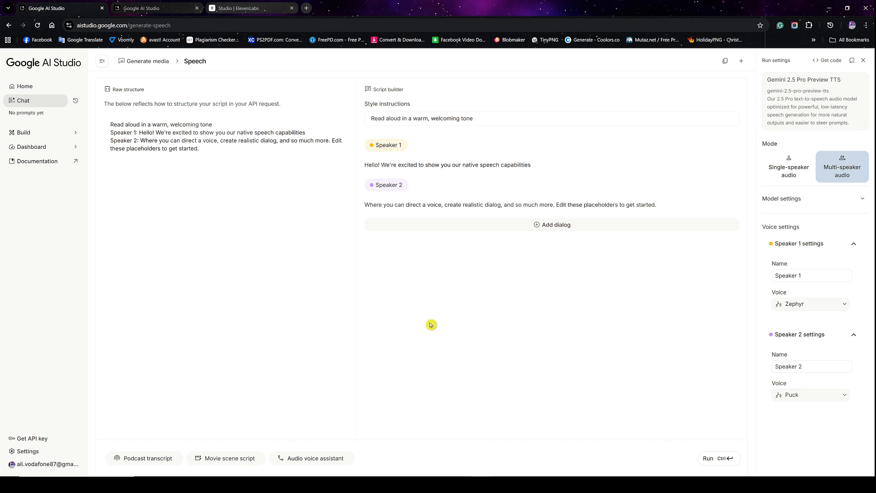
pyautogui.moveTo(367, 246)
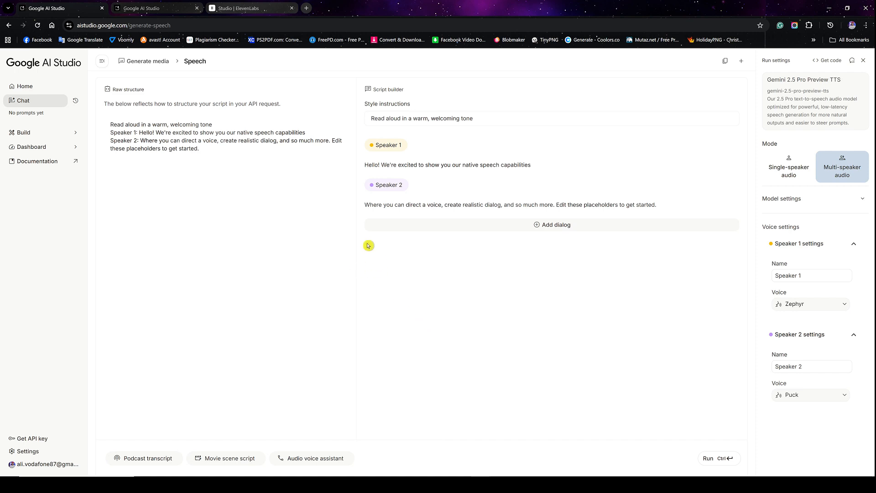
pyautogui.moveTo(234, 241)
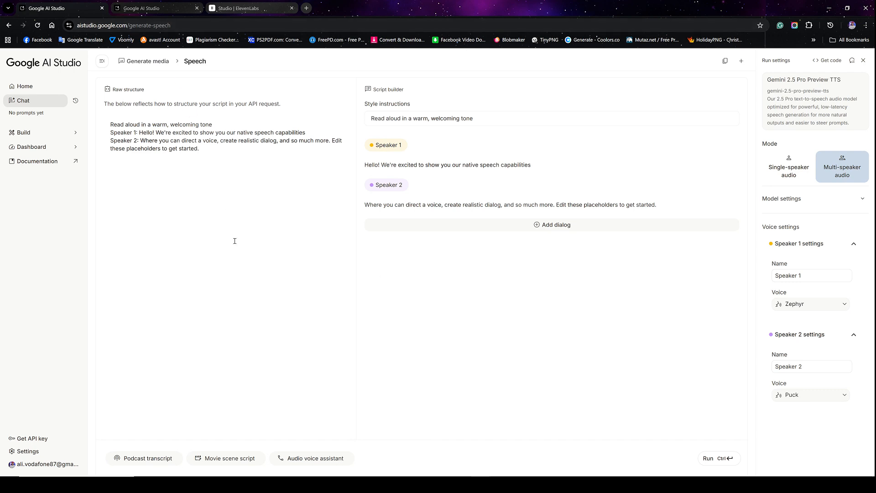
pyautogui.moveTo(220, 225)
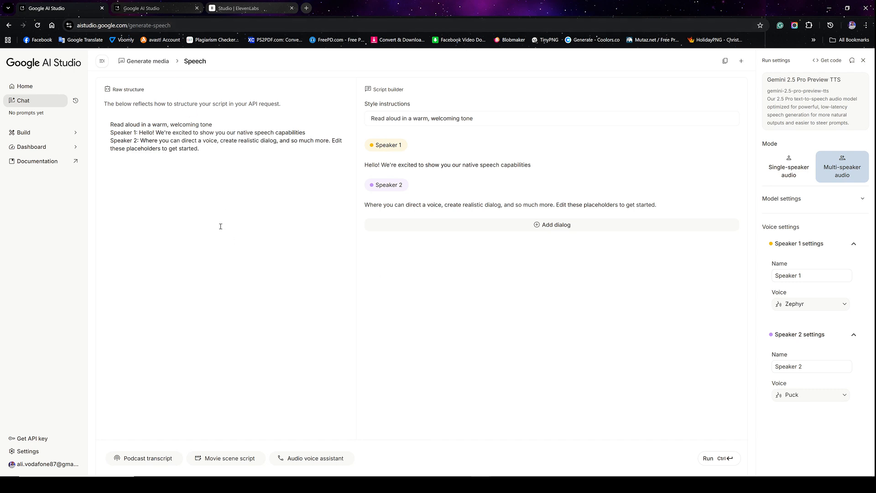
pyautogui.moveTo(239, 188)
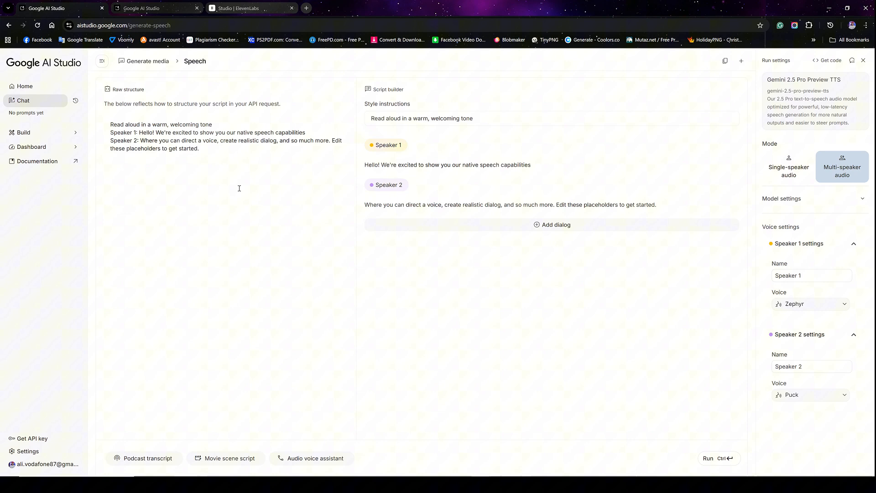
pyautogui.moveTo(233, 202)
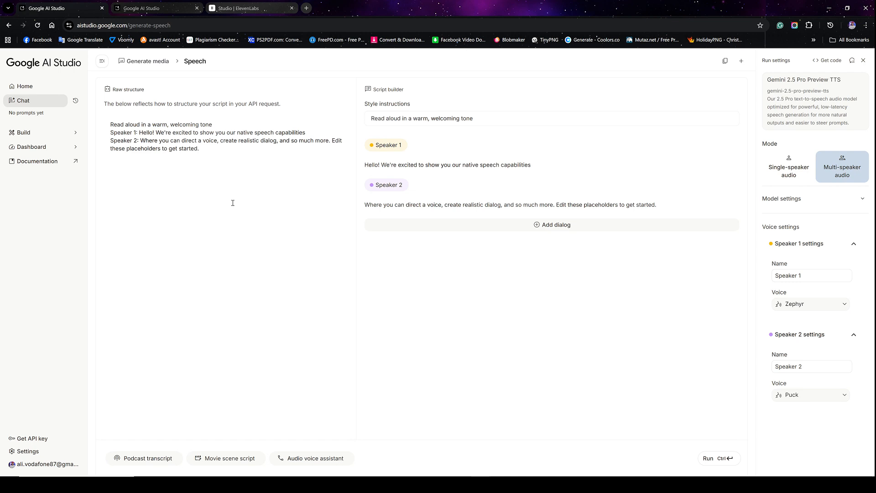
pyautogui.moveTo(221, 216)
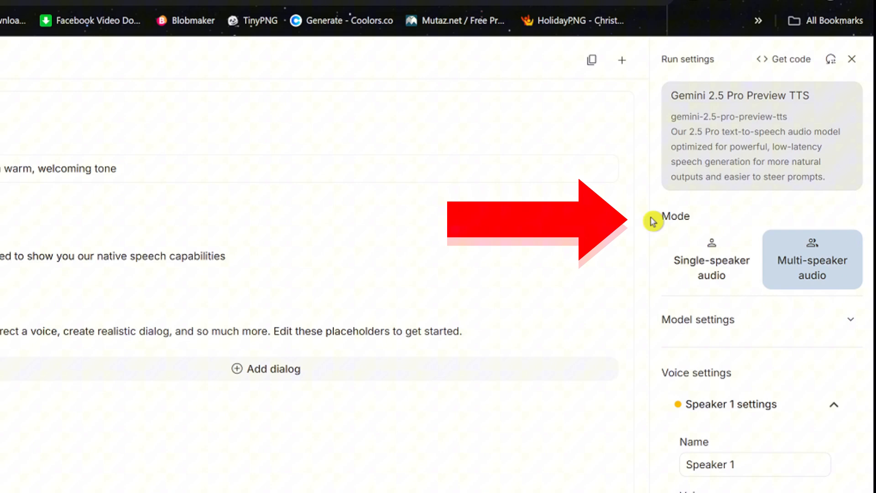
pyautogui.moveTo(686, 252)
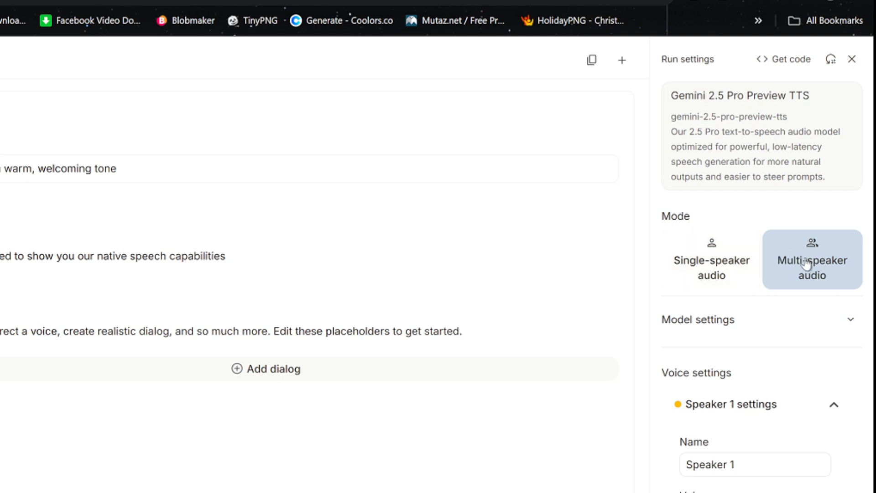
pyautogui.moveTo(800, 278)
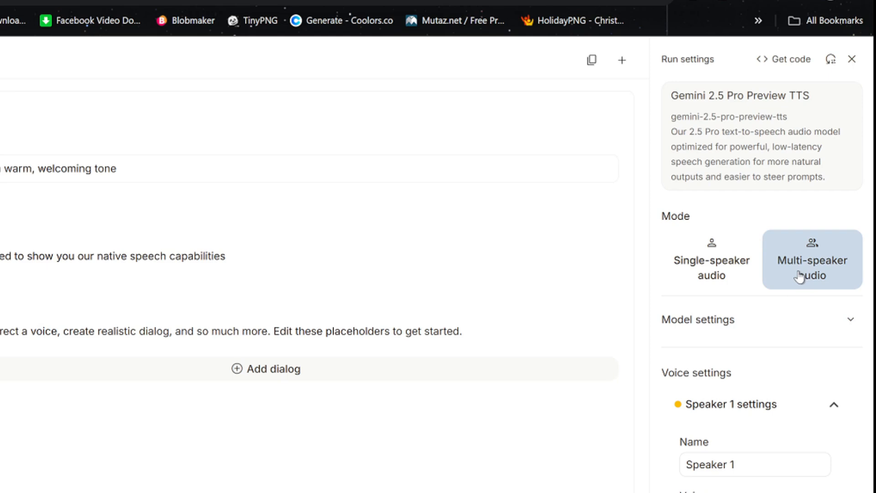
pyautogui.moveTo(792, 277)
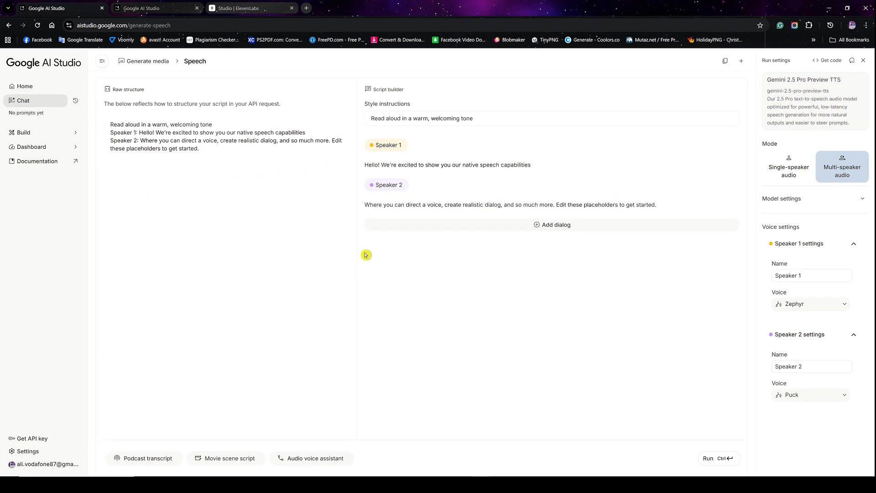
pyautogui.moveTo(385, 244)
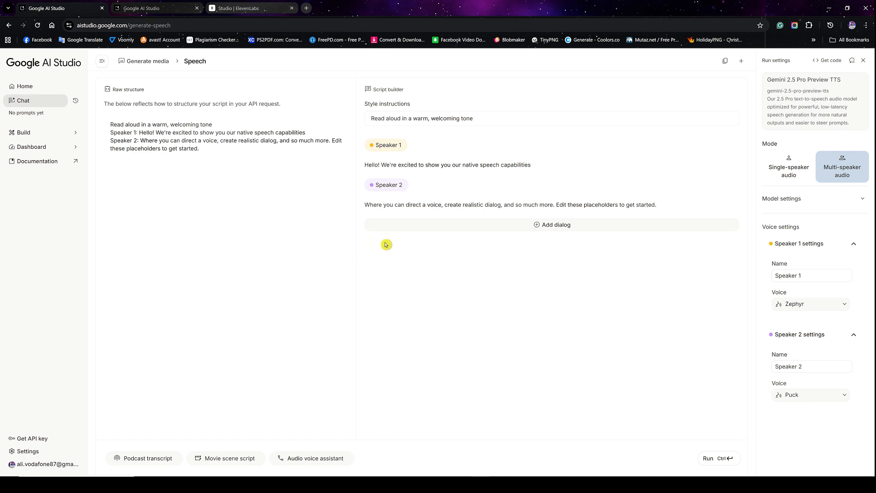
pyautogui.moveTo(309, 95)
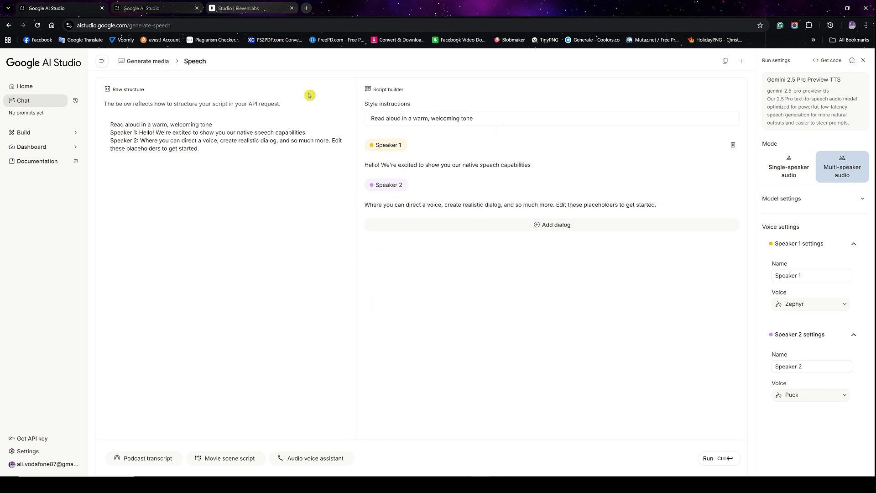
pyautogui.moveTo(187, 181)
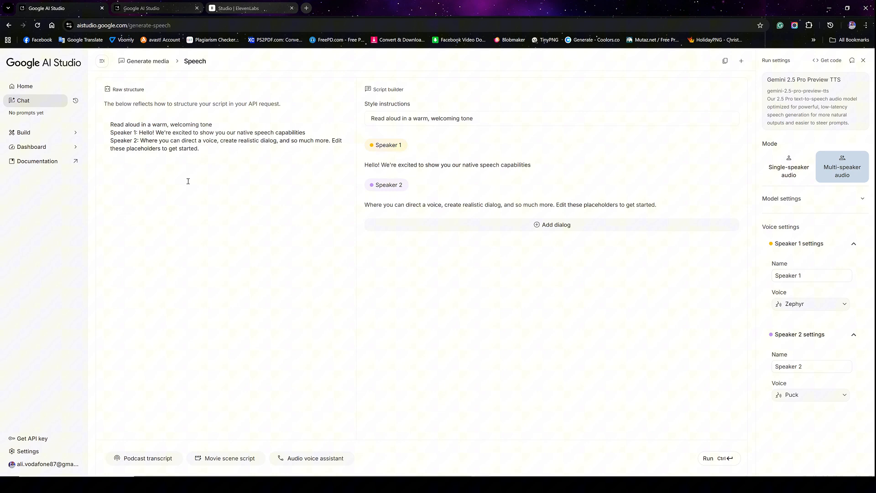
pyautogui.moveTo(209, 163)
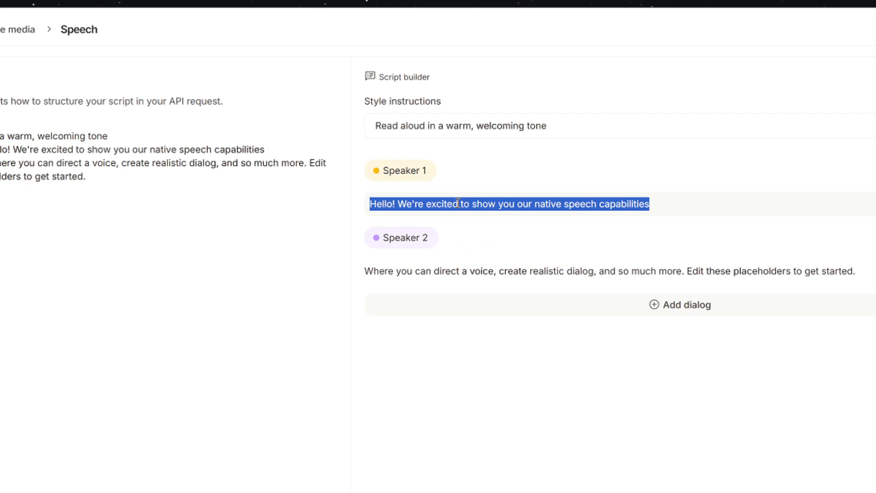
# Step: Browse the Speaker 1 voices and keep Leda for the grieving female narration
pyautogui.click(707, 20)
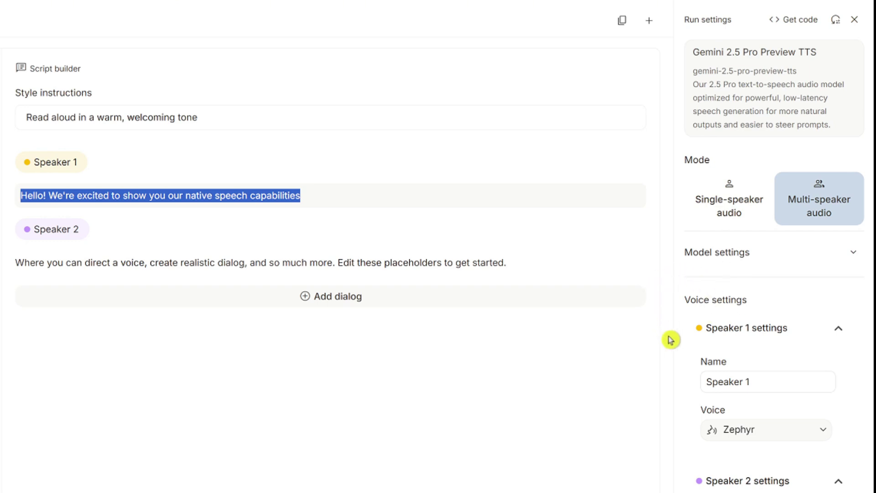
pyautogui.moveTo(764, 370)
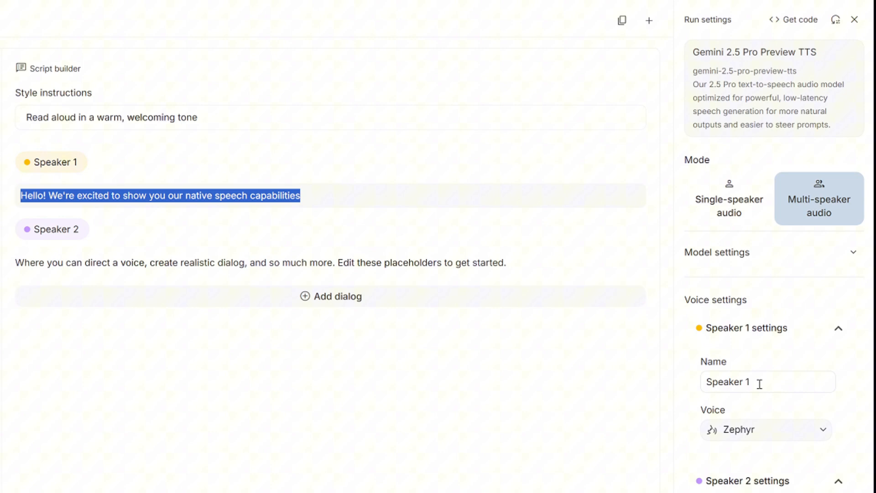
pyautogui.scroll(-3)
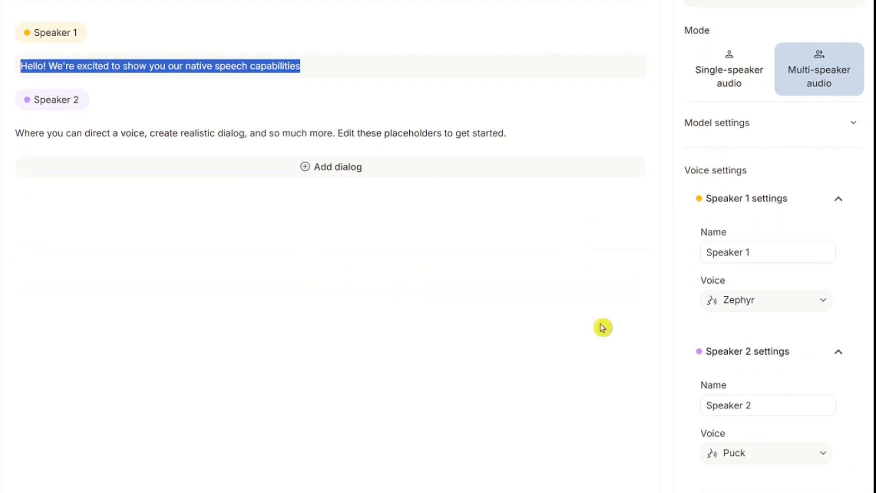
pyautogui.moveTo(619, 195)
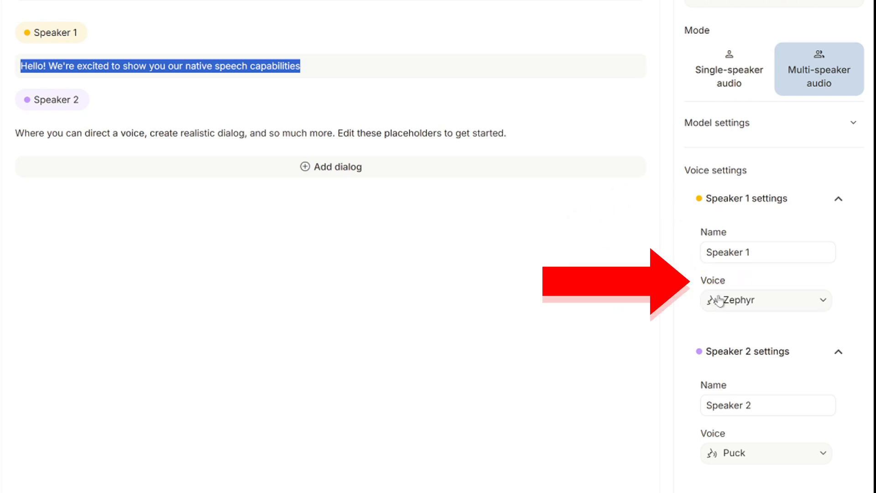
pyautogui.click(766, 300)
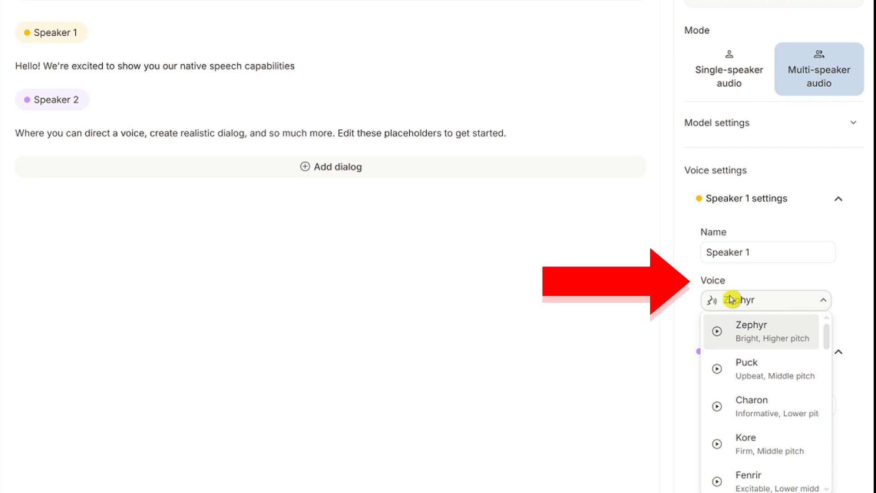
pyautogui.moveTo(719, 346)
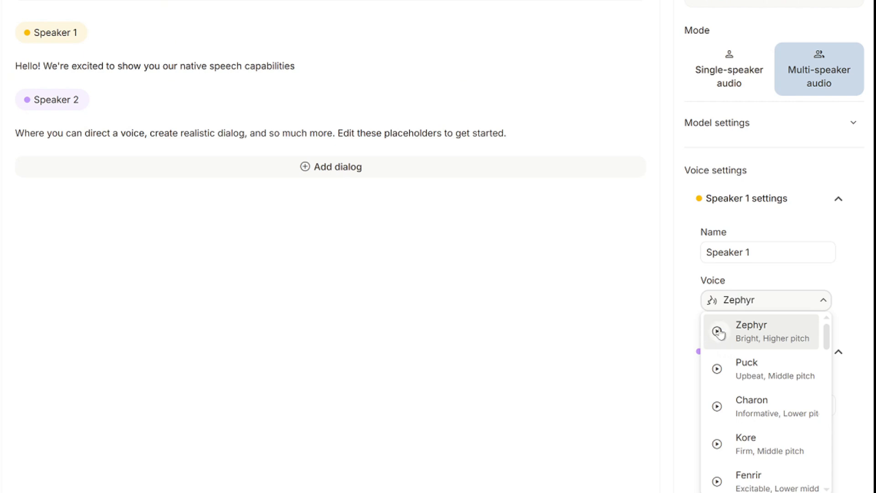
pyautogui.moveTo(628, 264)
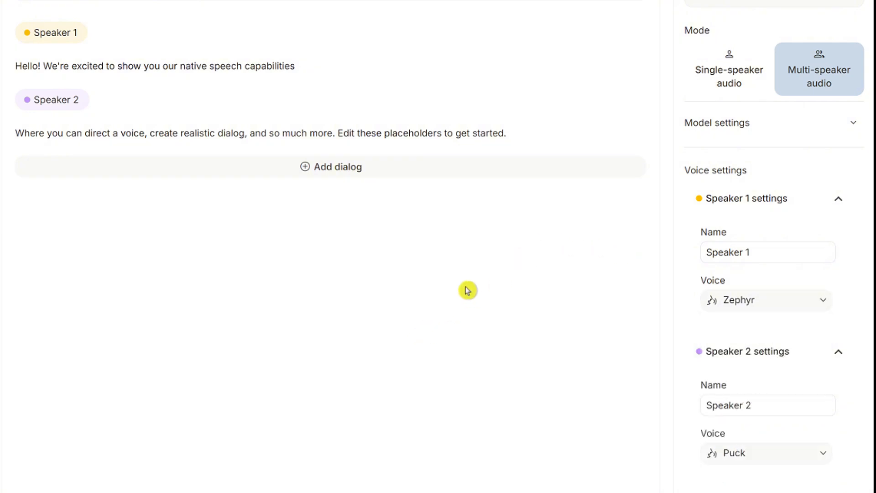
pyautogui.moveTo(476, 281)
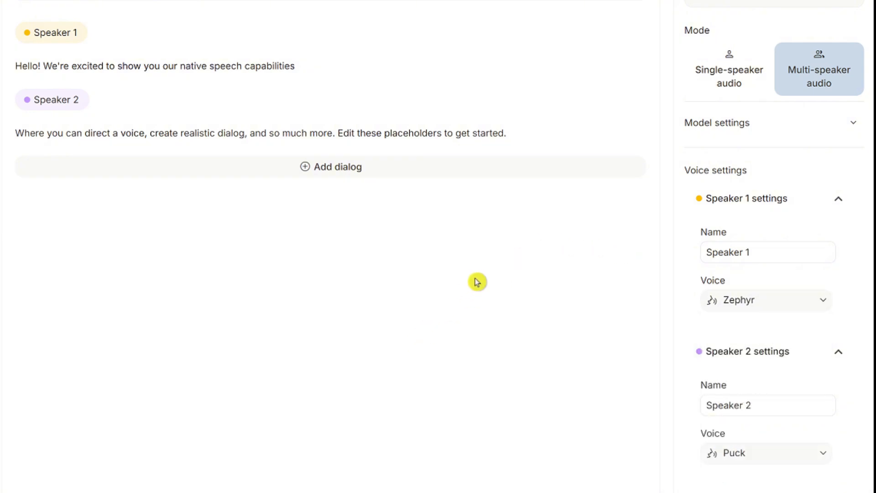
pyautogui.moveTo(196, 106)
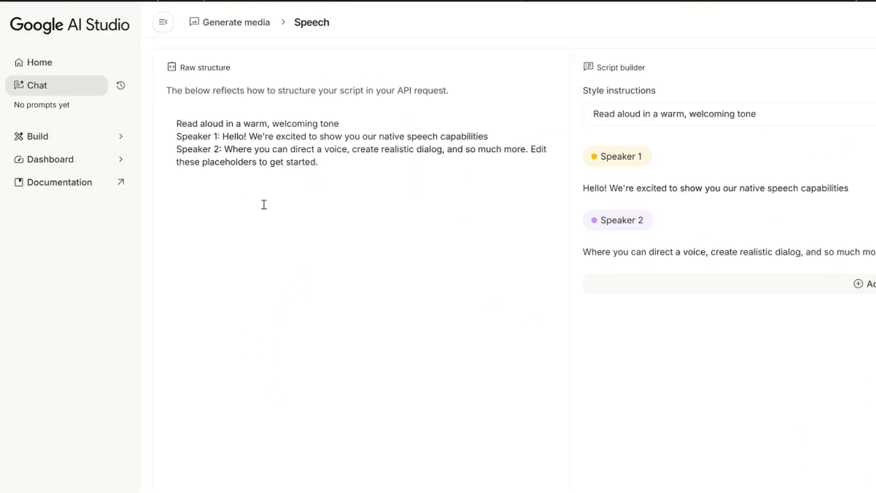
pyautogui.moveTo(345, 177)
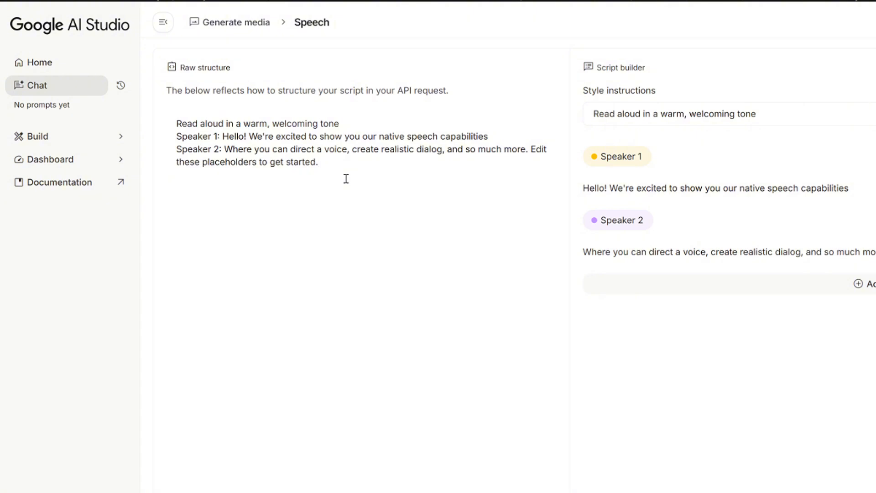
pyautogui.click(317, 163)
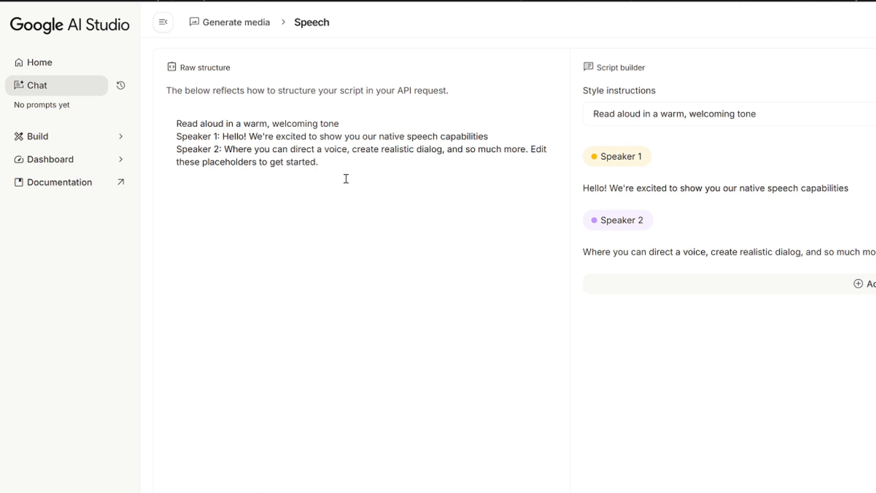
pyautogui.moveTo(603, 207)
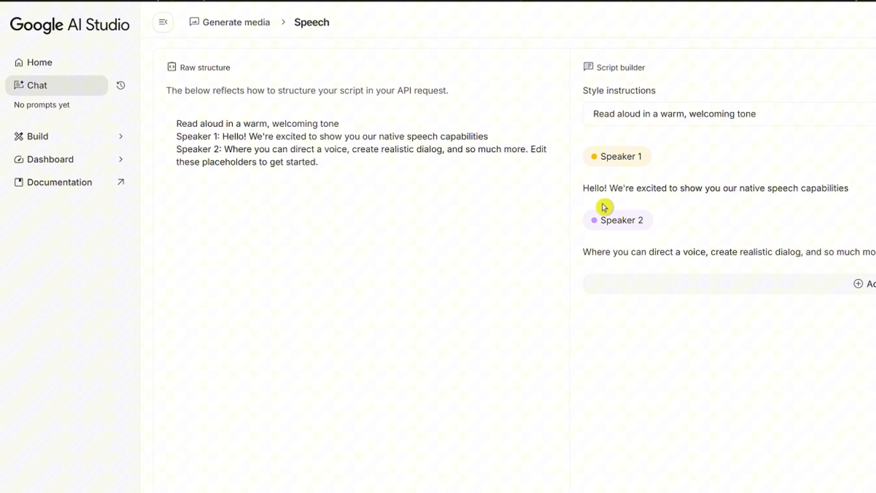
# Step: Enter the soft, tearful style instruction and Dad script, then generate the 38-second clip
pyautogui.click(723, 22)
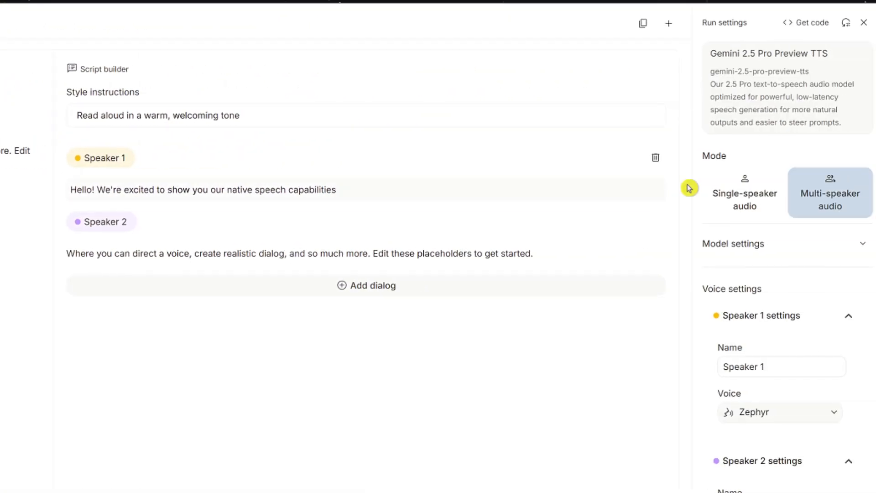
pyautogui.moveTo(717, 188)
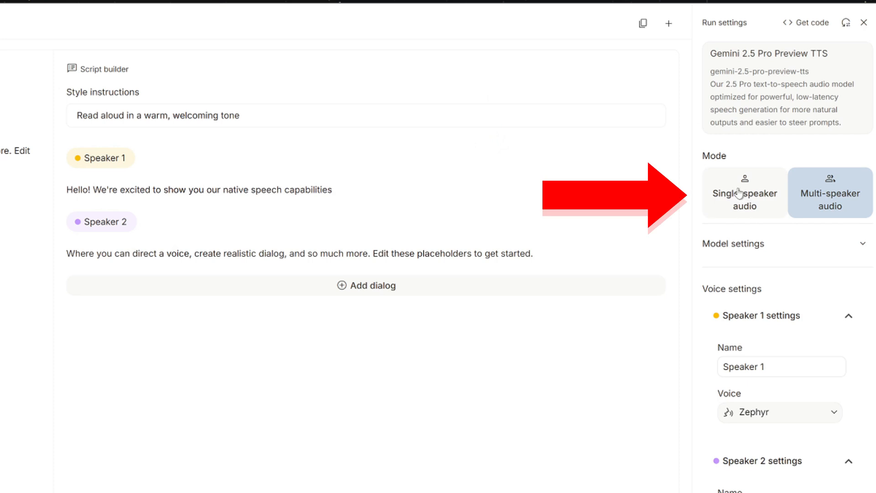
pyautogui.click(743, 193)
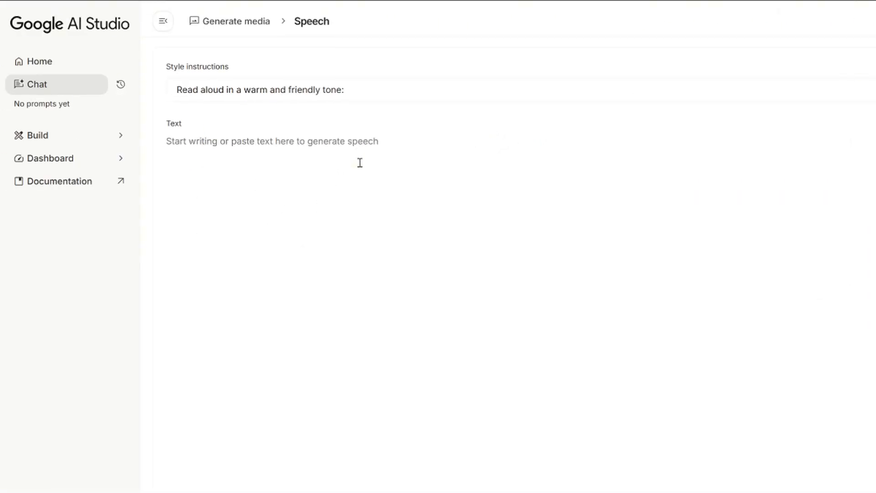
pyautogui.moveTo(333, 187)
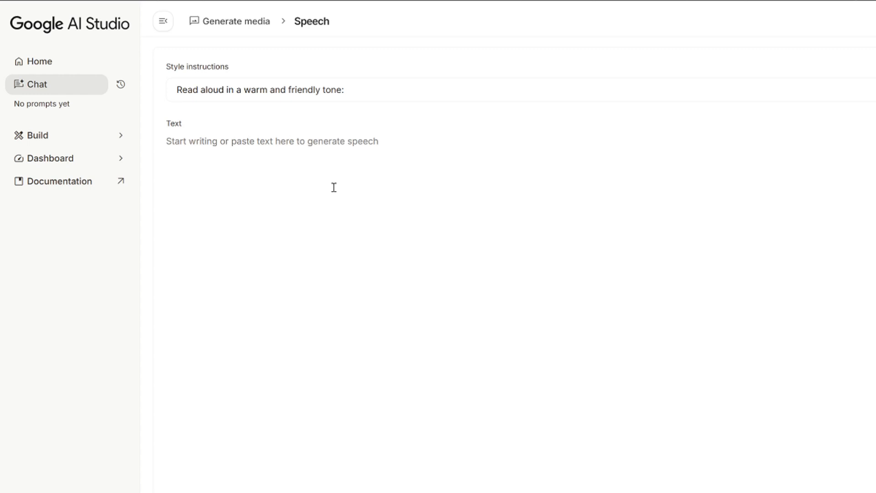
pyautogui.moveTo(374, 197)
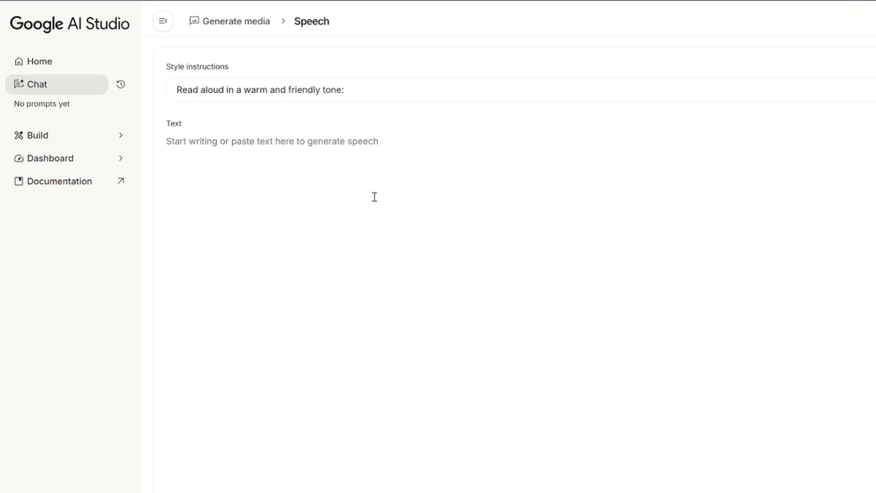
pyautogui.moveTo(241, 117)
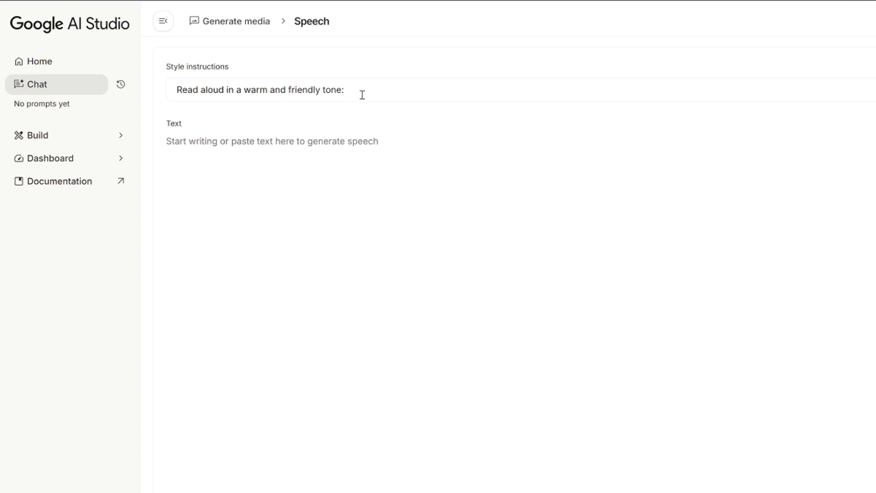
pyautogui.moveTo(291, 153)
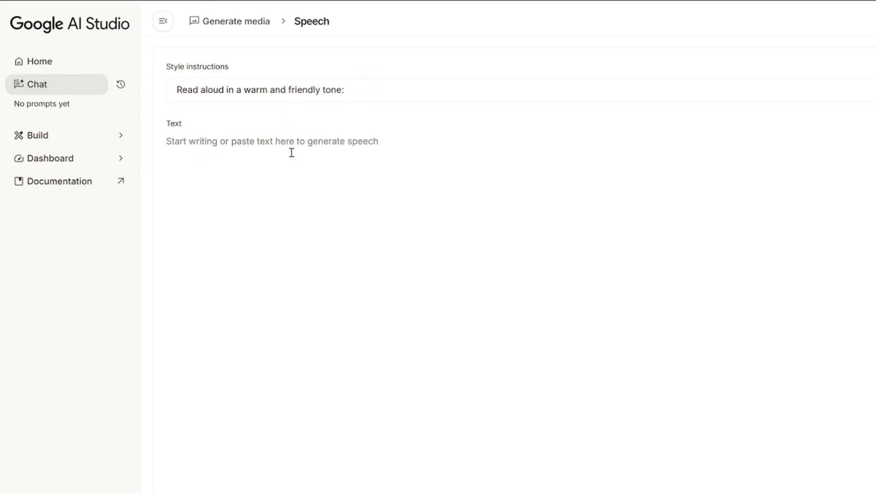
pyautogui.moveTo(268, 168)
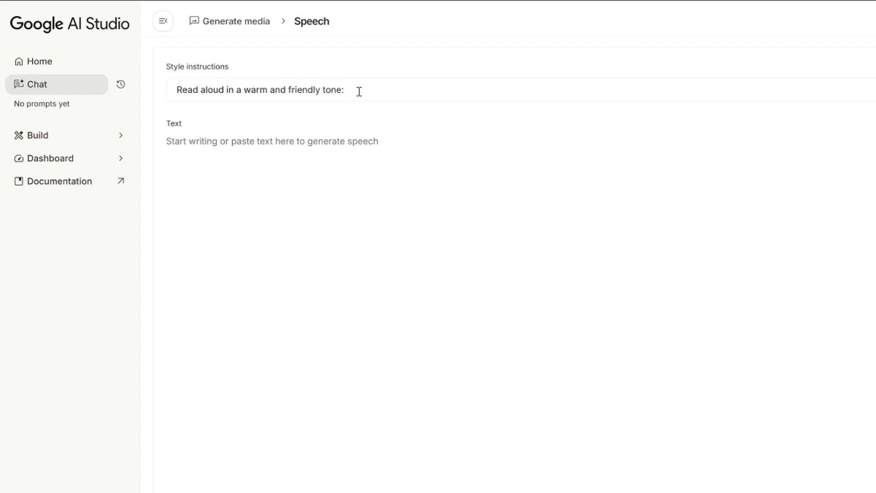
pyautogui.moveTo(357, 176)
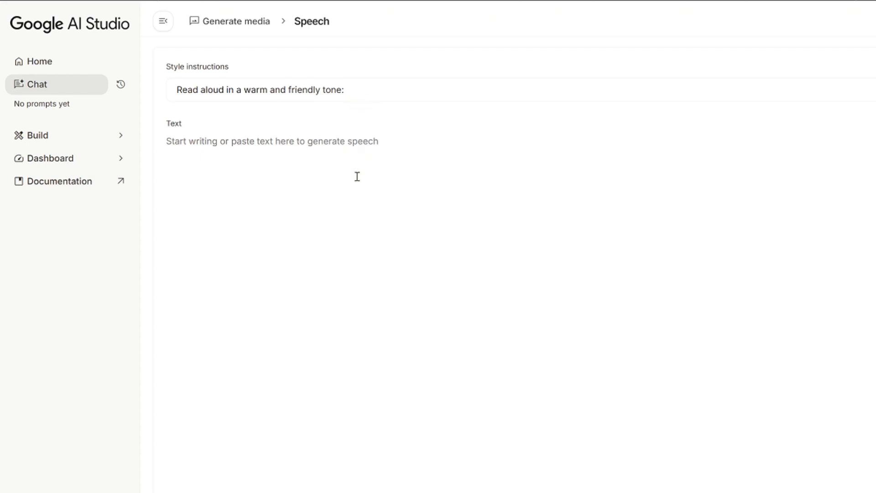
pyautogui.moveTo(289, 218)
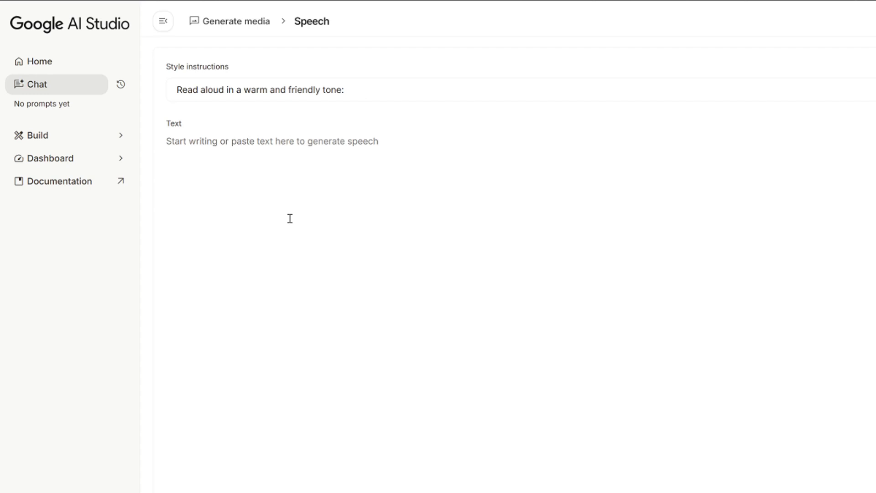
pyautogui.moveTo(247, 225)
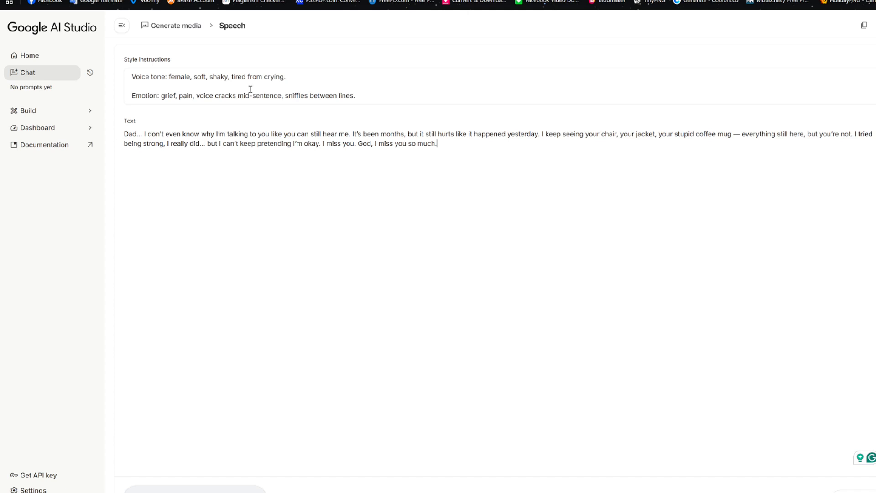
pyautogui.moveTo(162, 104)
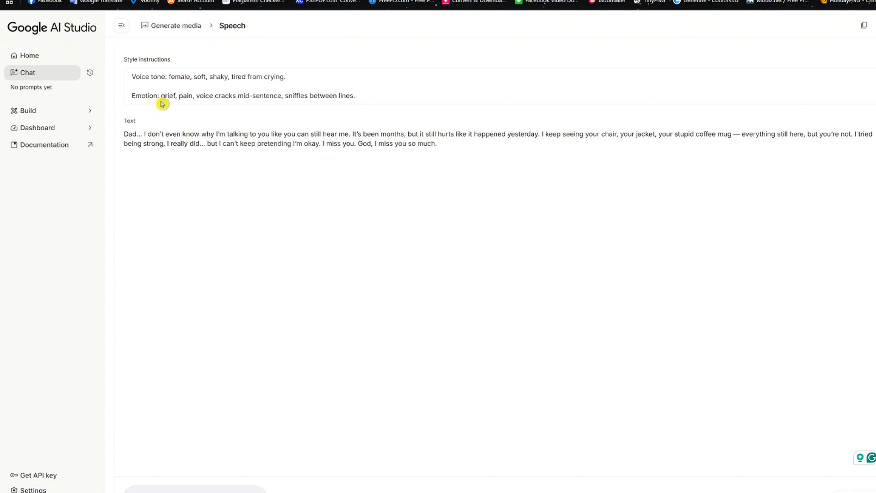
pyautogui.moveTo(243, 105)
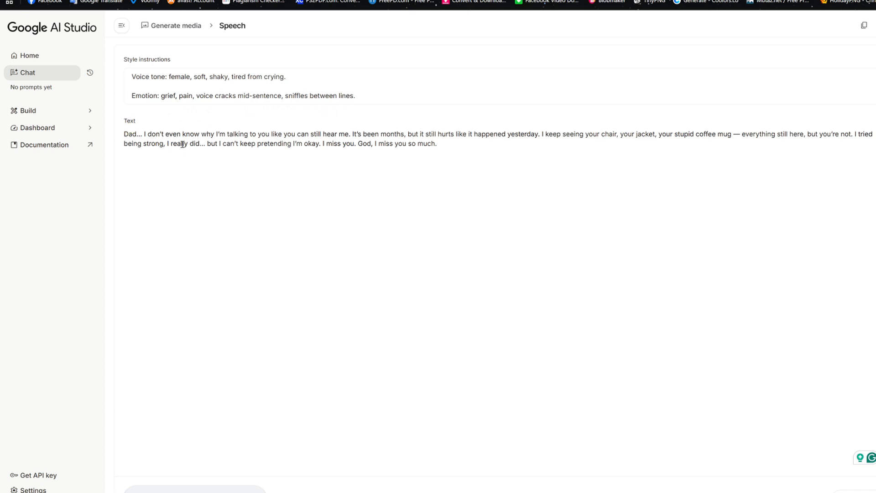
pyautogui.moveTo(289, 150)
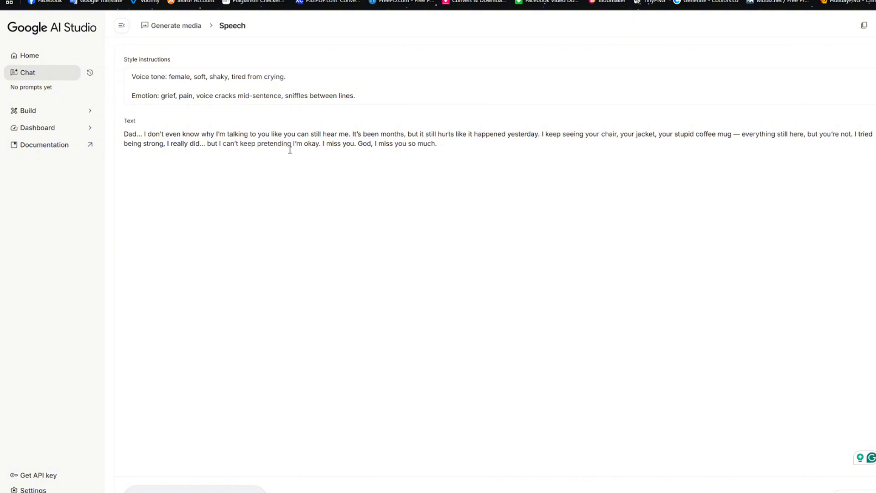
pyautogui.moveTo(364, 141)
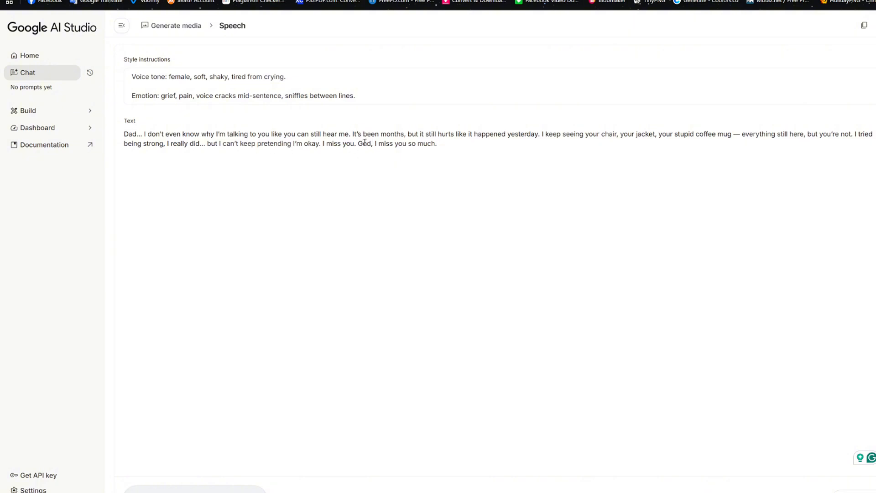
pyautogui.moveTo(440, 189)
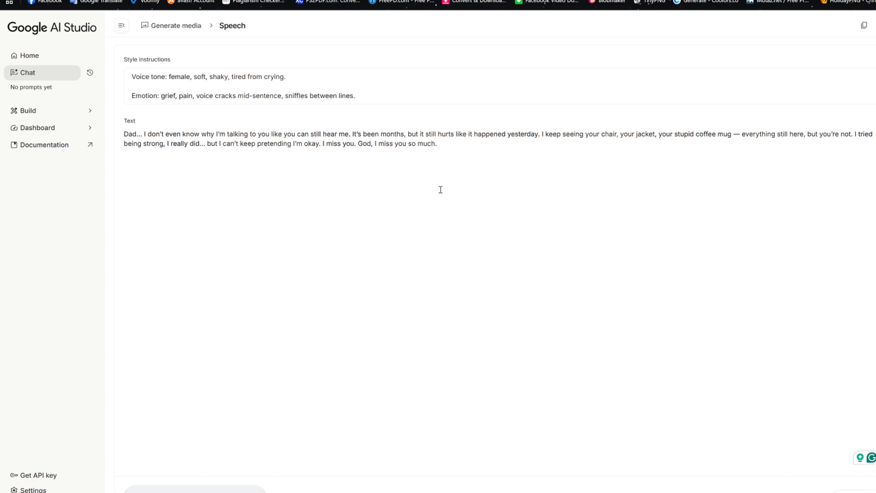
pyautogui.moveTo(263, 185)
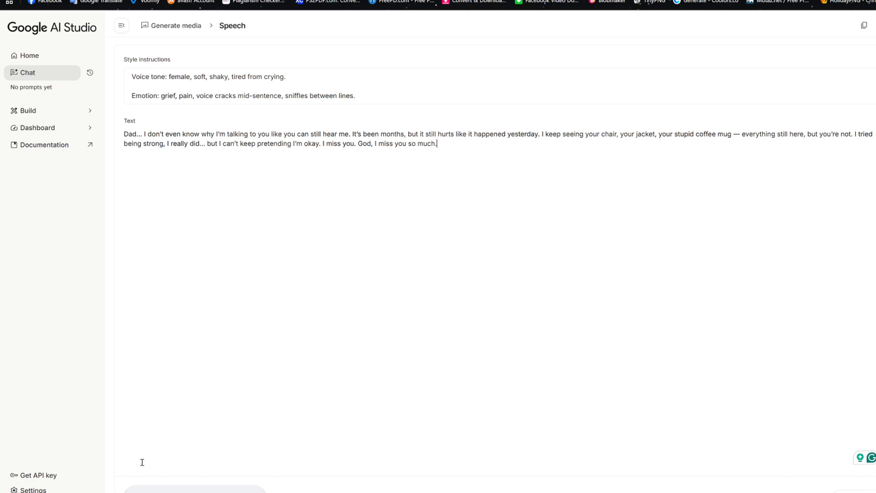
pyautogui.click(708, 457)
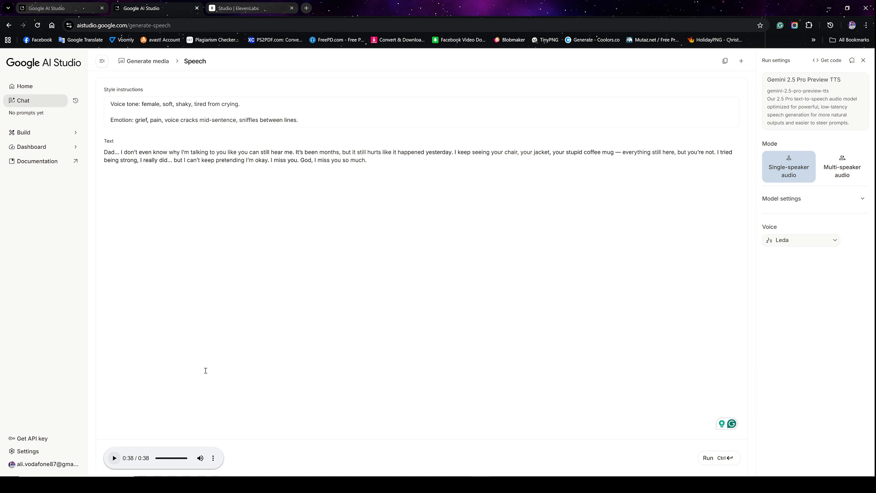
pyautogui.moveTo(234, 343)
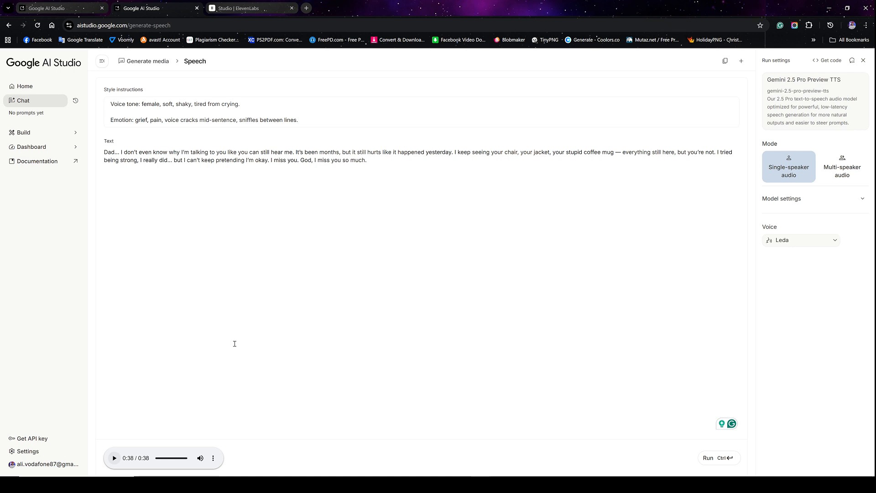
pyautogui.moveTo(233, 179)
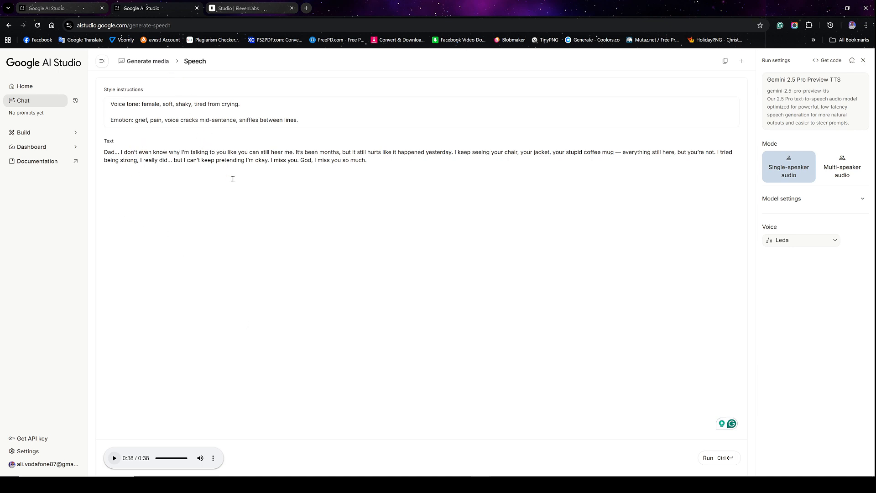
# Step: Switch to the ElevenLabs project with Paola - young girl voicing the same script
pyautogui.click(249, 8)
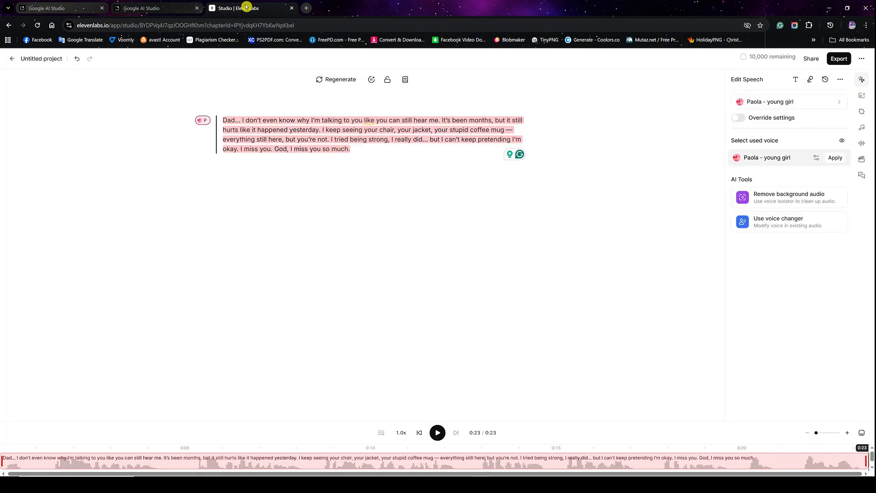
pyautogui.moveTo(266, 111)
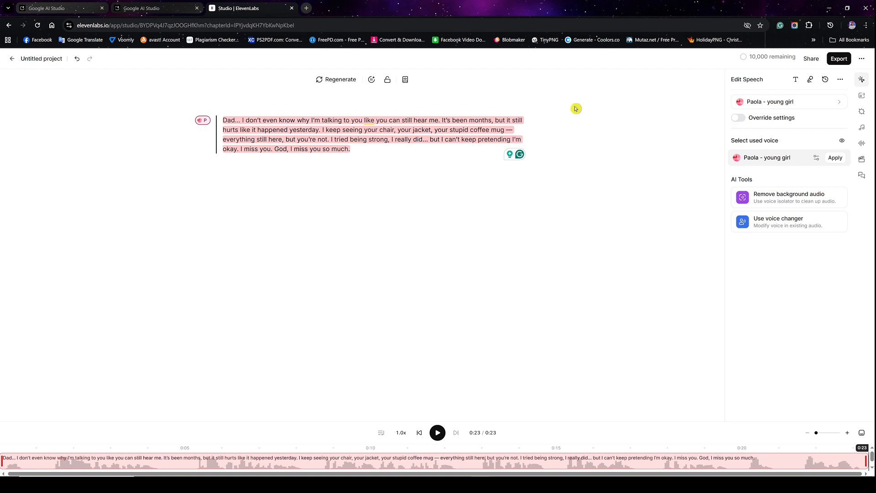
pyautogui.moveTo(651, 137)
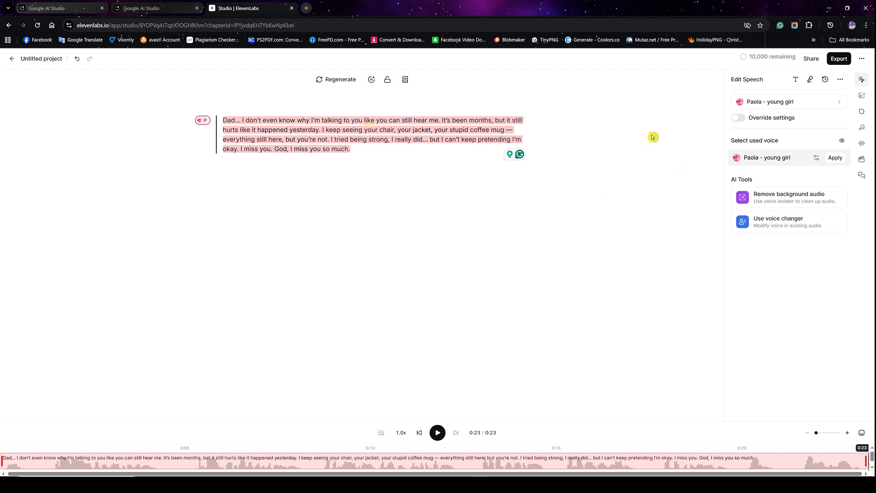
pyautogui.moveTo(778, 153)
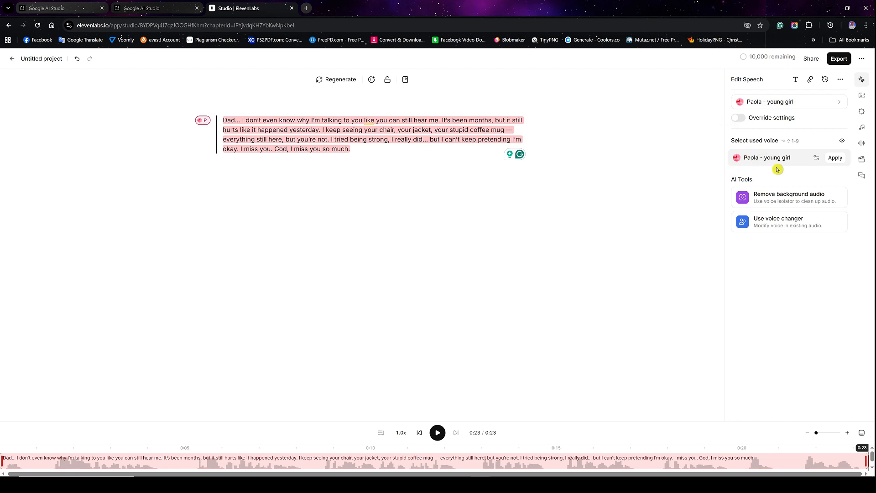
pyautogui.moveTo(759, 163)
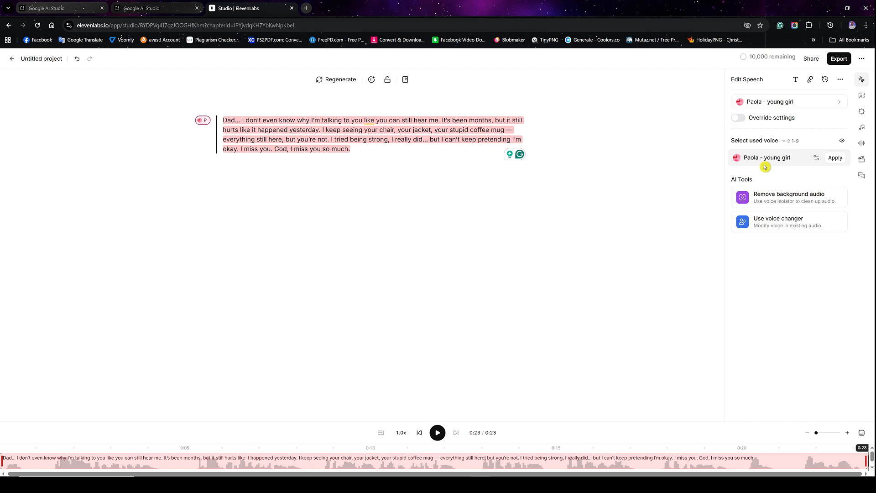
pyautogui.moveTo(810, 161)
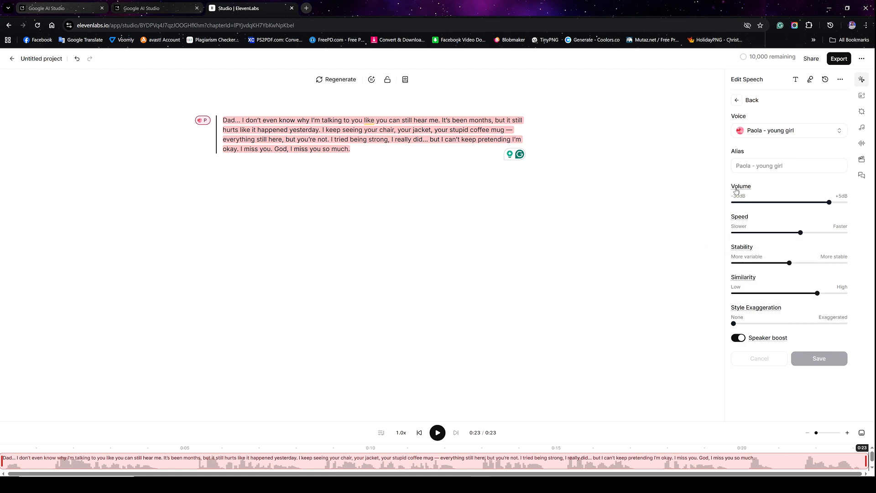
pyautogui.moveTo(740, 186)
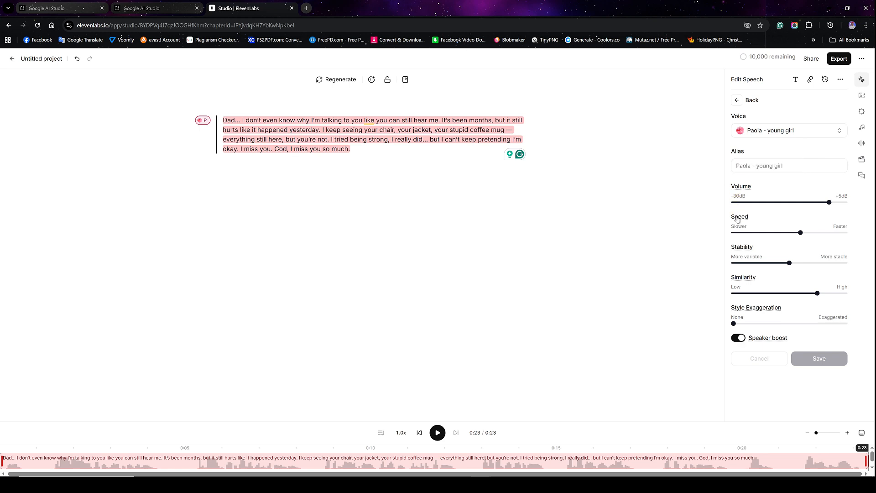
pyautogui.moveTo(740, 217)
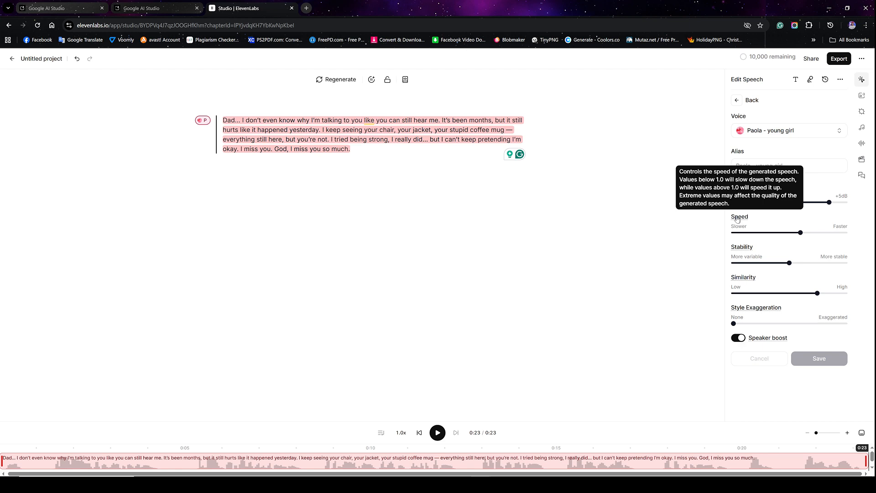
pyautogui.moveTo(317, 350)
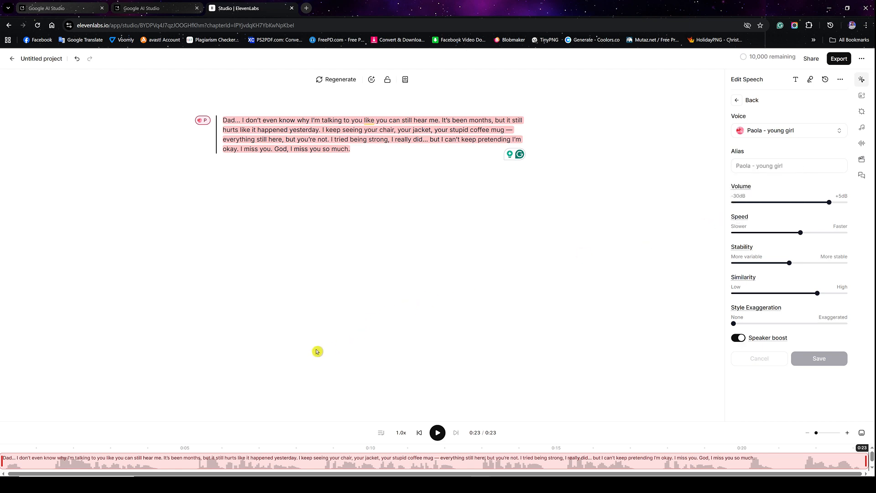
pyautogui.moveTo(379, 323)
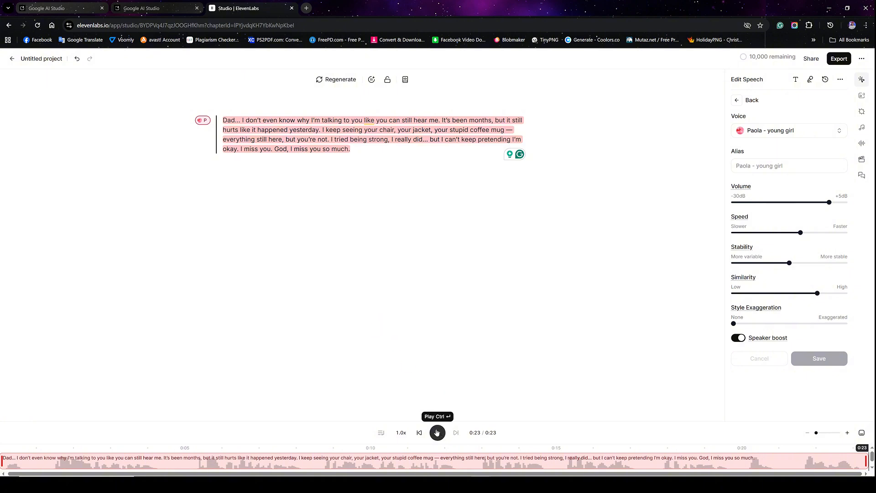
# Step: Play the ElevenLabs Paola - young girl version of the grief monologue
pyautogui.click(437, 432)
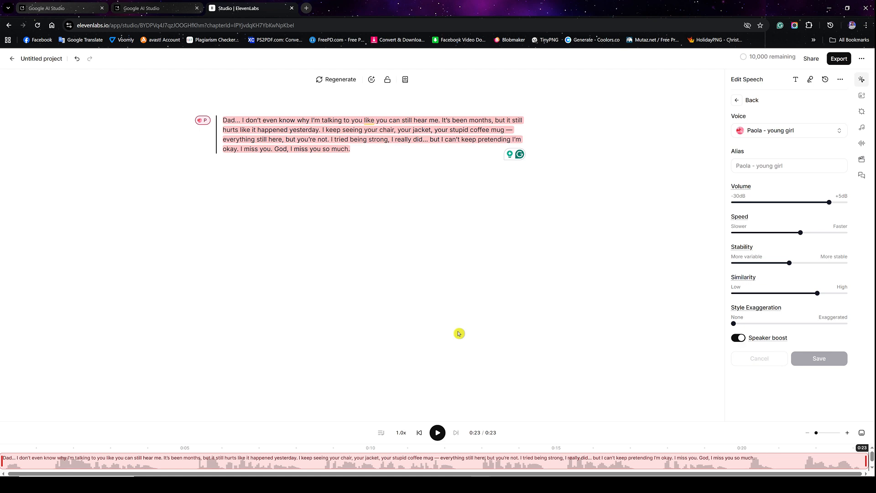
pyautogui.moveTo(150, 66)
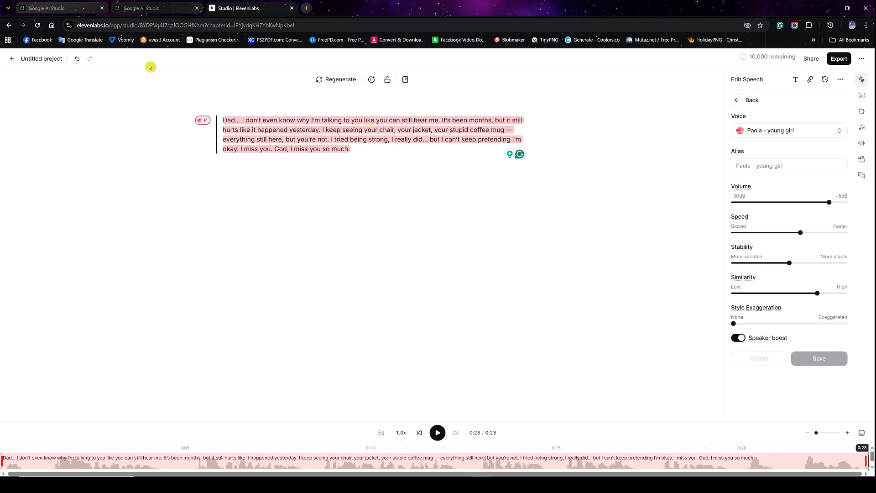
pyautogui.moveTo(199, 223)
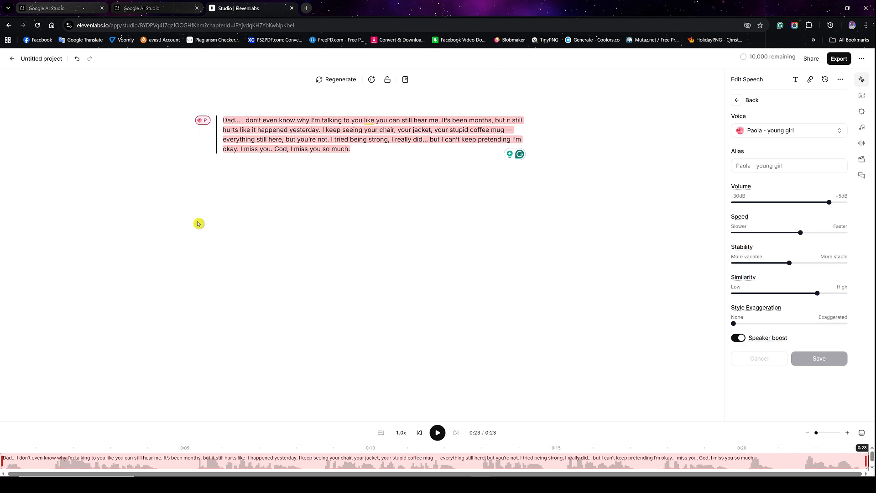
pyautogui.moveTo(207, 221)
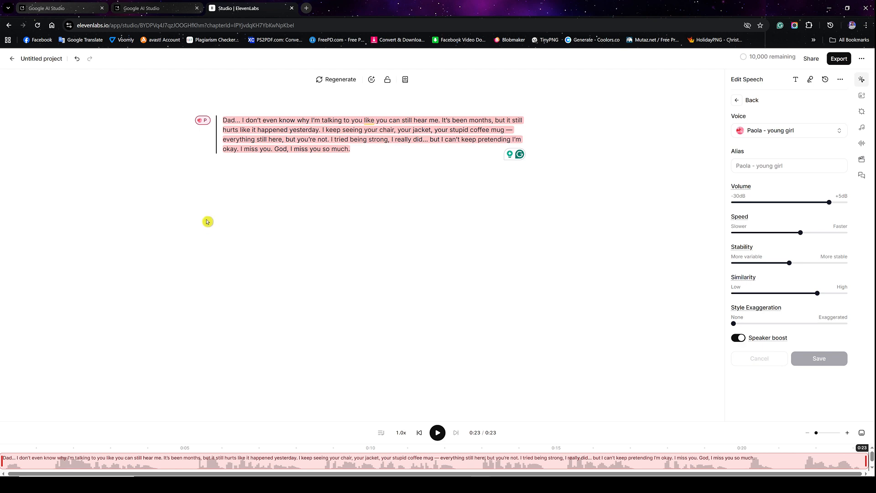
pyautogui.moveTo(208, 203)
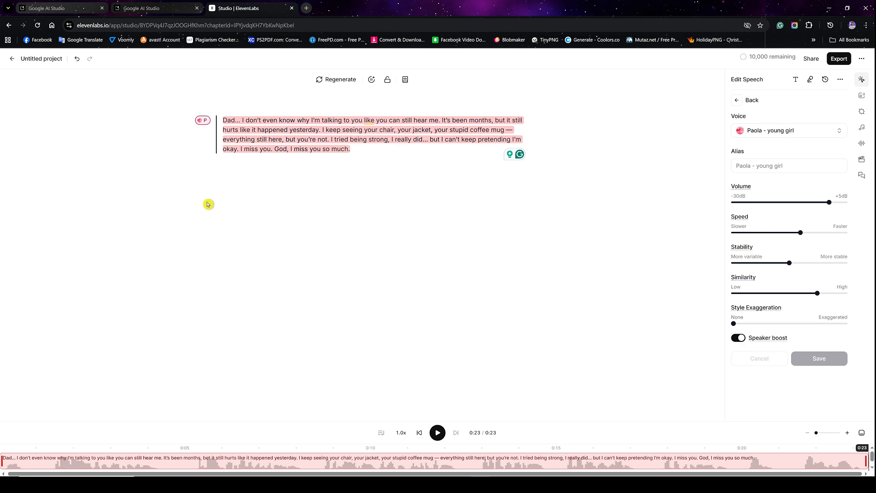
pyautogui.moveTo(161, 157)
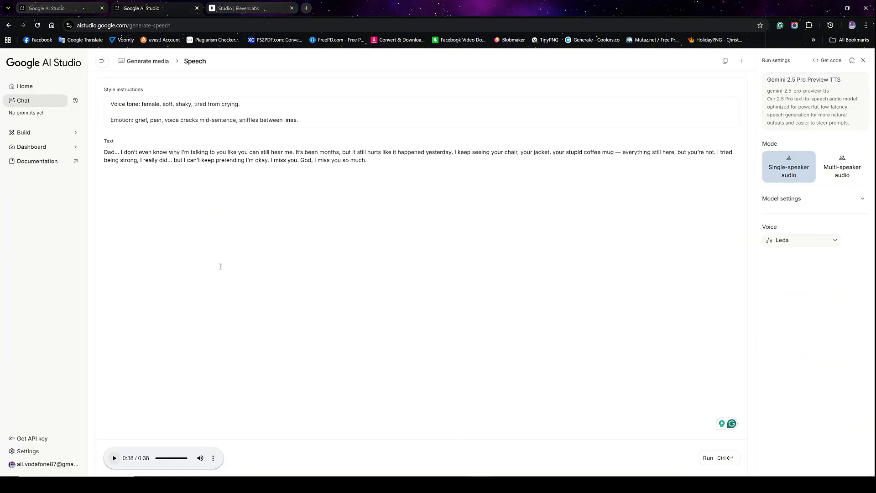
pyautogui.moveTo(377, 178)
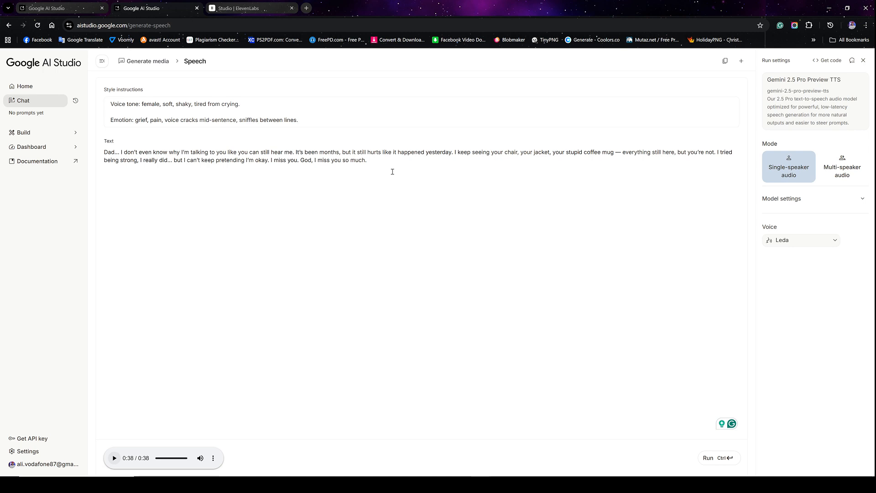
pyautogui.moveTo(386, 180)
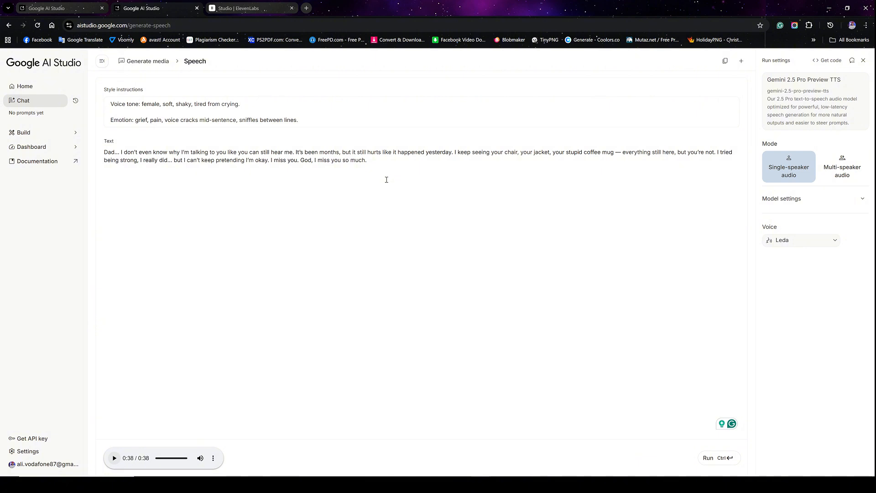
pyautogui.moveTo(405, 264)
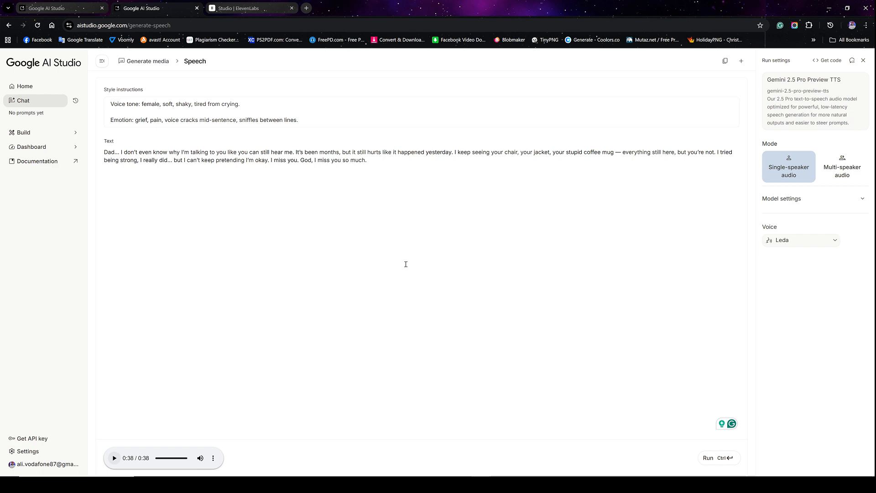
pyautogui.moveTo(530, 430)
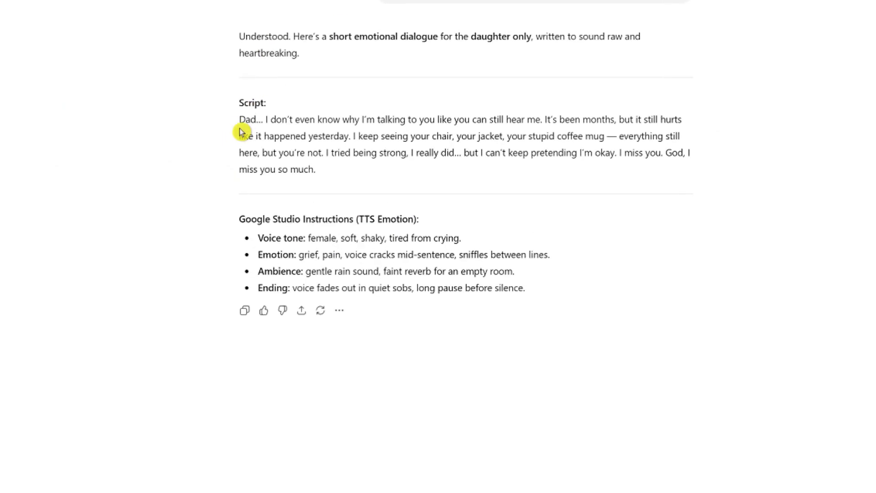
pyautogui.moveTo(281, 170)
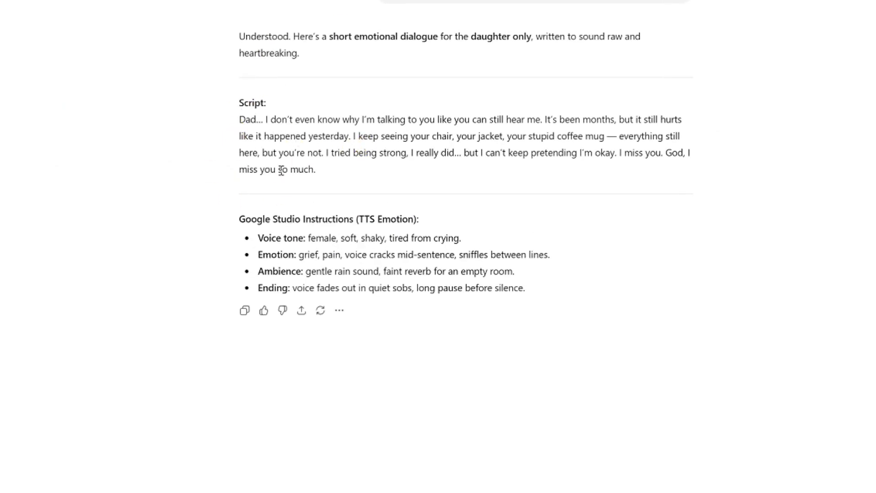
pyautogui.moveTo(312, 134)
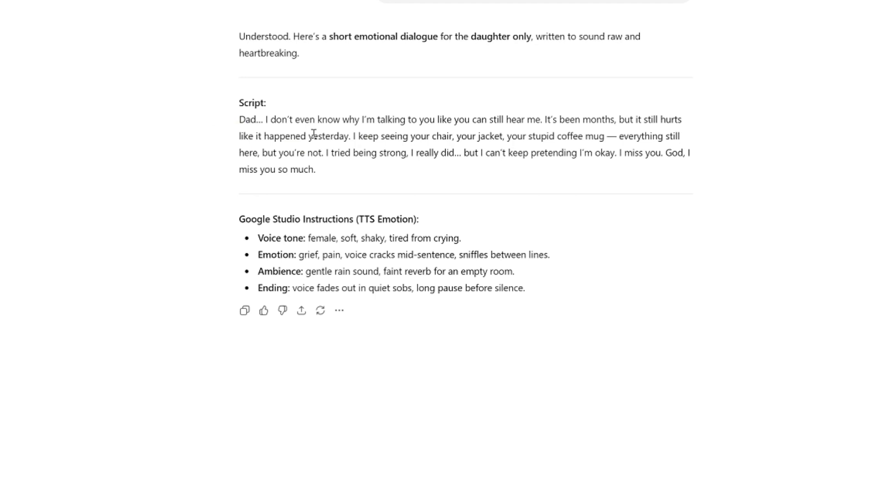
pyautogui.moveTo(266, 132)
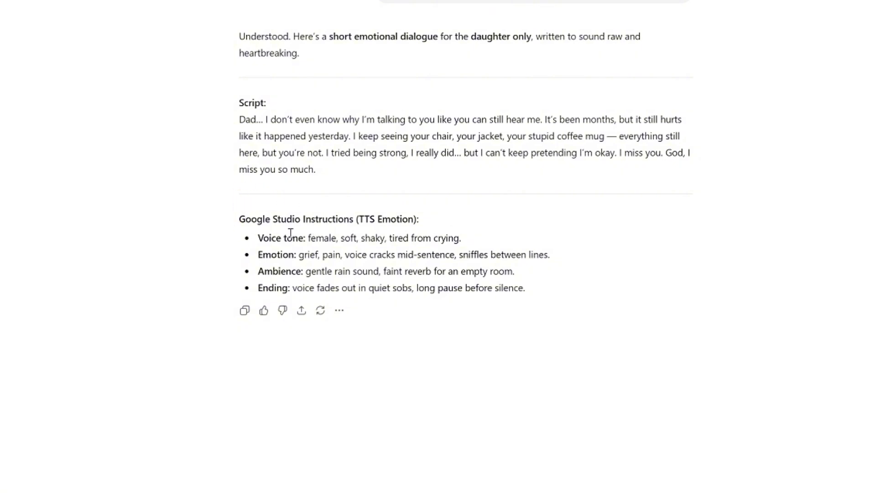
pyautogui.moveTo(345, 240)
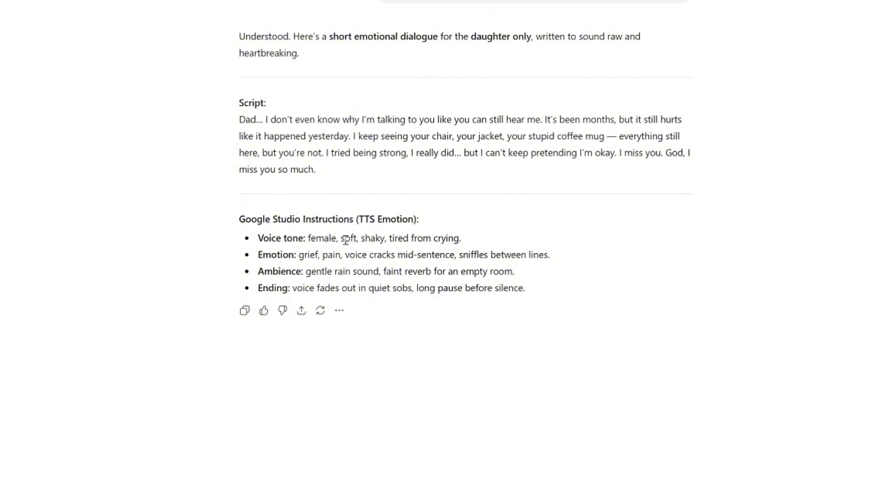
pyautogui.moveTo(347, 268)
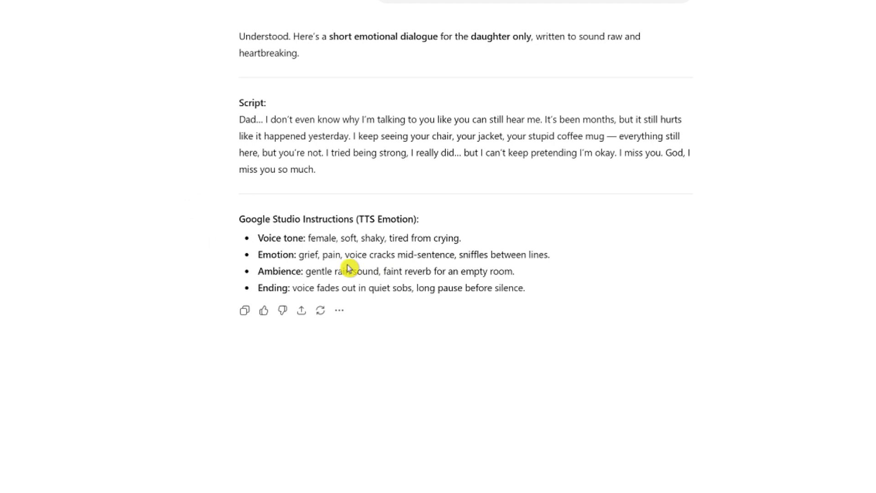
pyautogui.moveTo(335, 268)
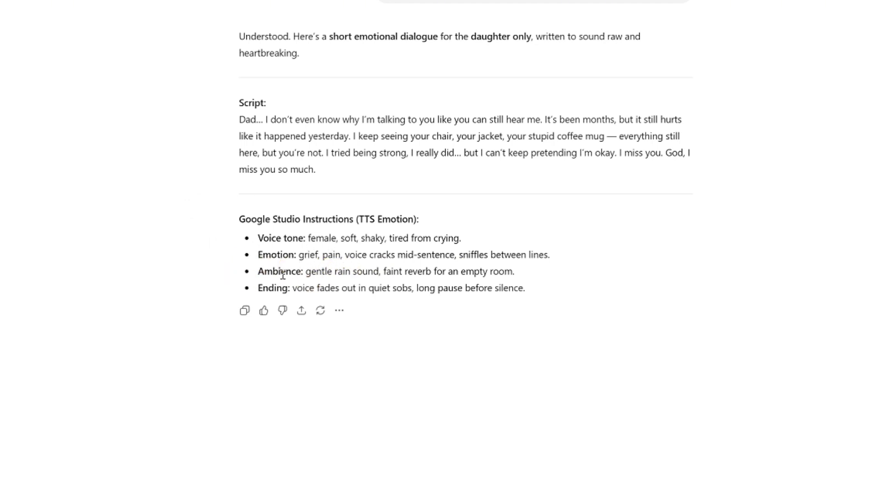
pyautogui.moveTo(360, 292)
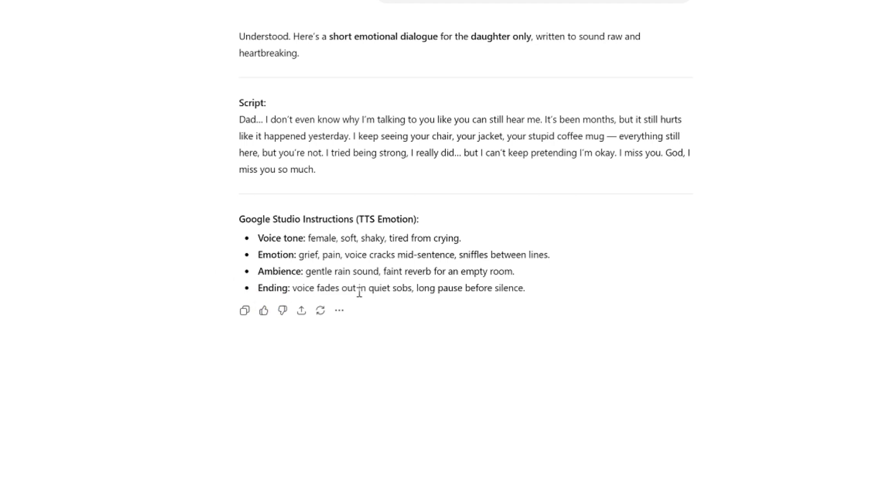
pyautogui.moveTo(422, 303)
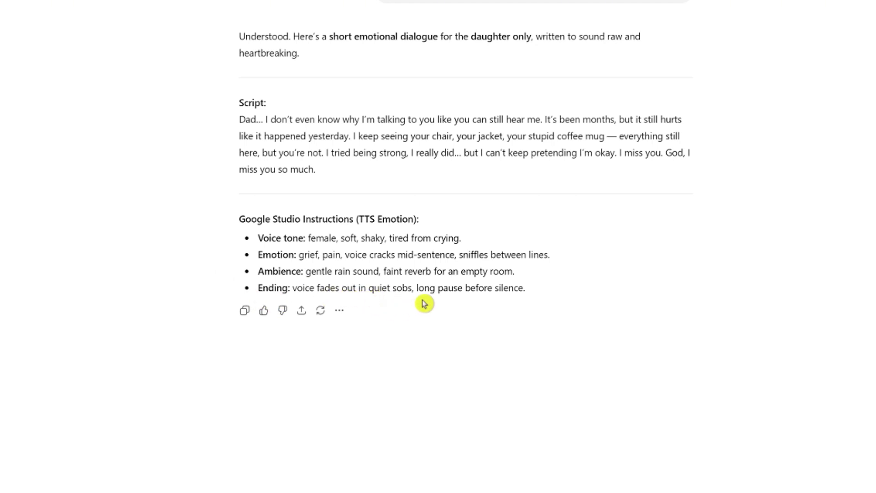
pyautogui.moveTo(300, 310)
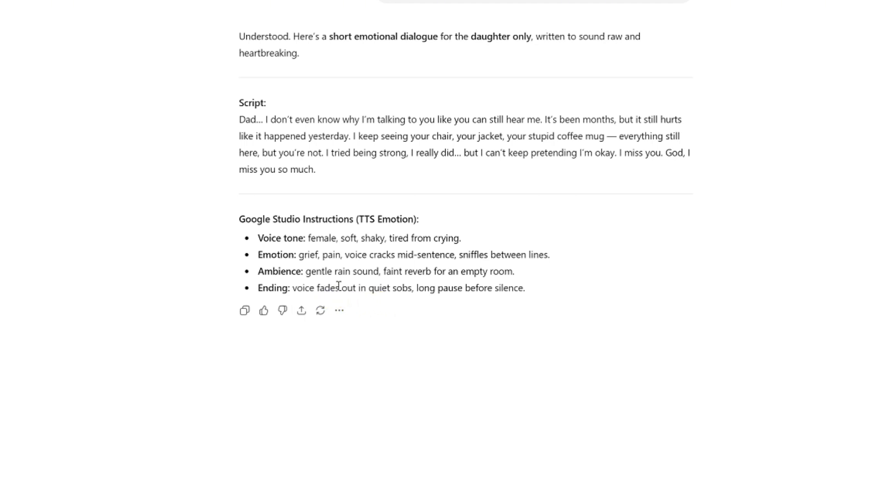
pyautogui.doubleClick(274, 237)
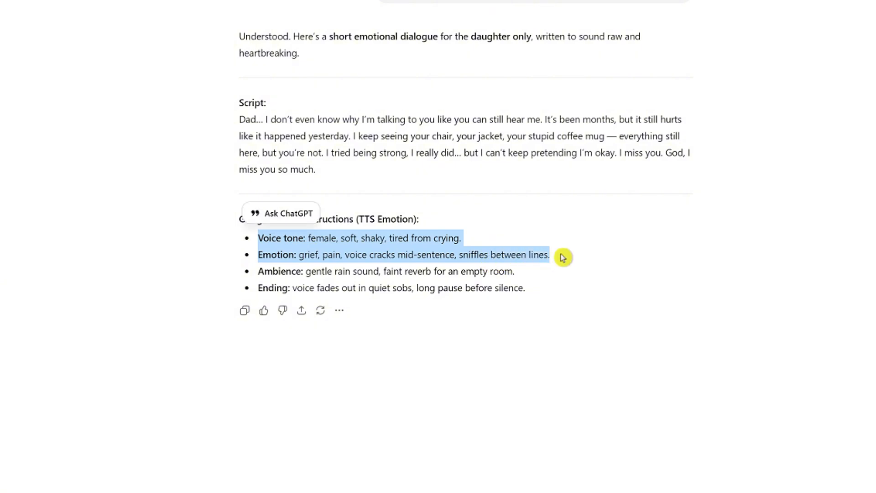
pyautogui.moveTo(563, 263)
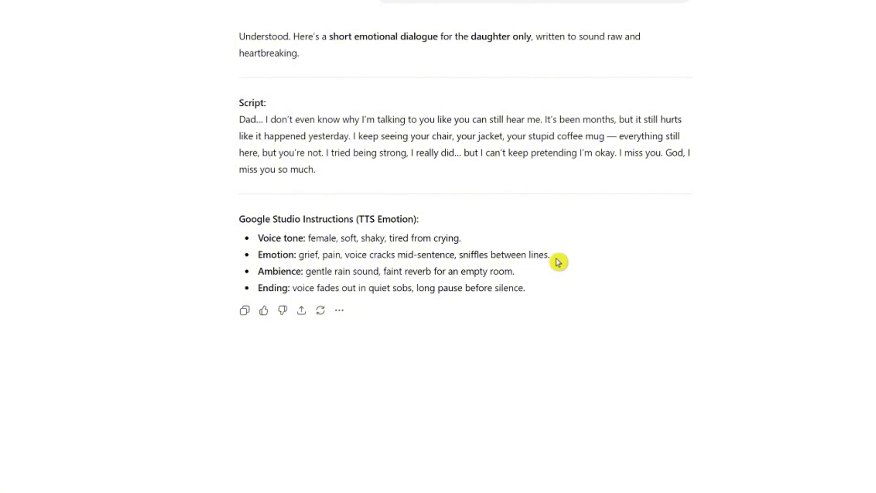
pyautogui.moveTo(560, 240)
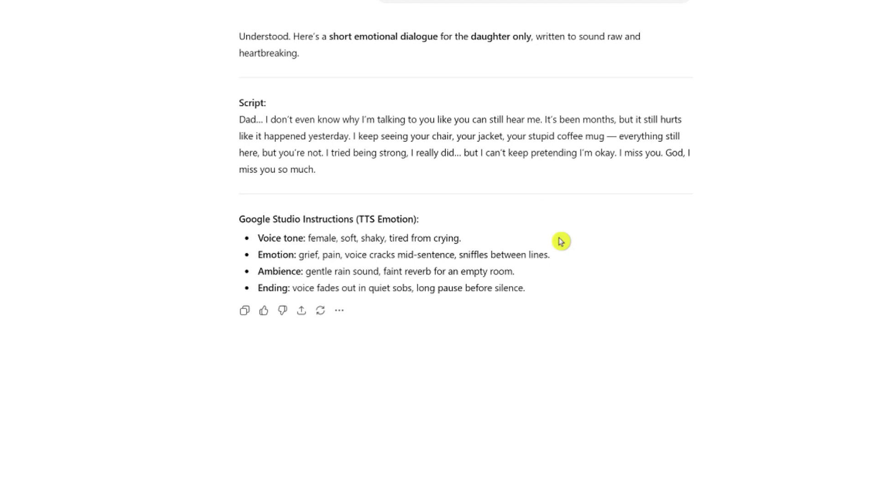
pyautogui.moveTo(361, 331)
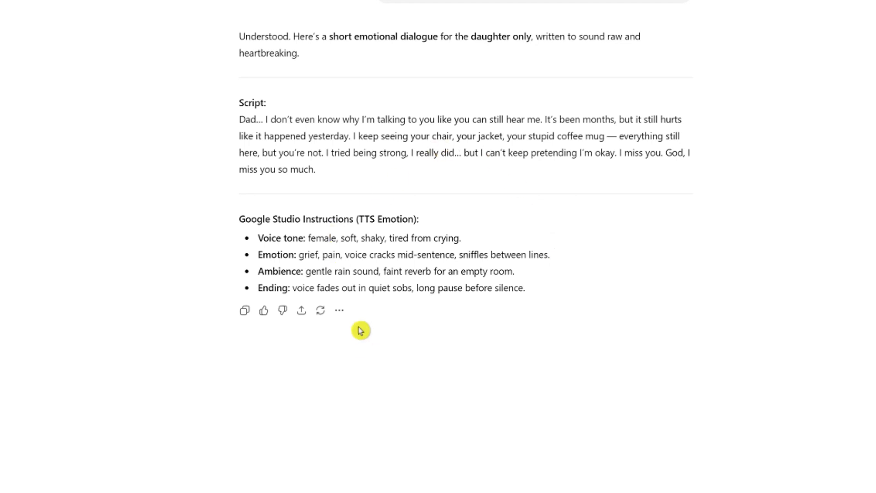
pyautogui.moveTo(380, 336)
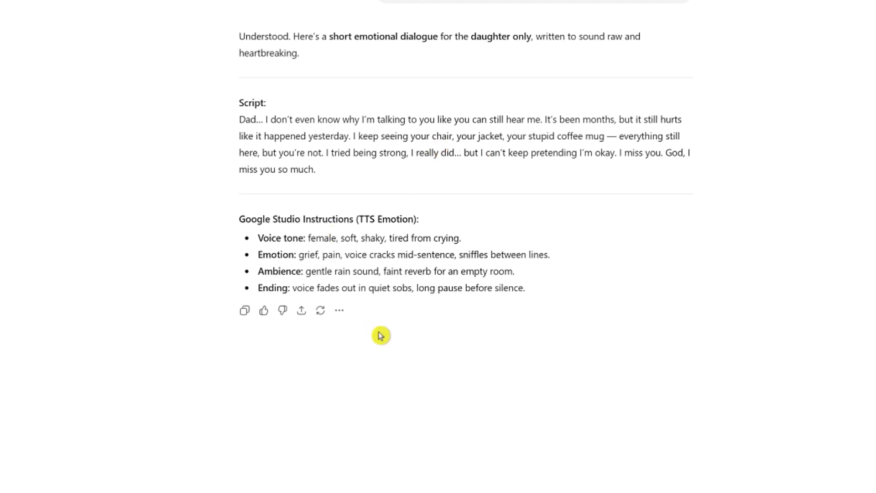
pyautogui.moveTo(389, 340)
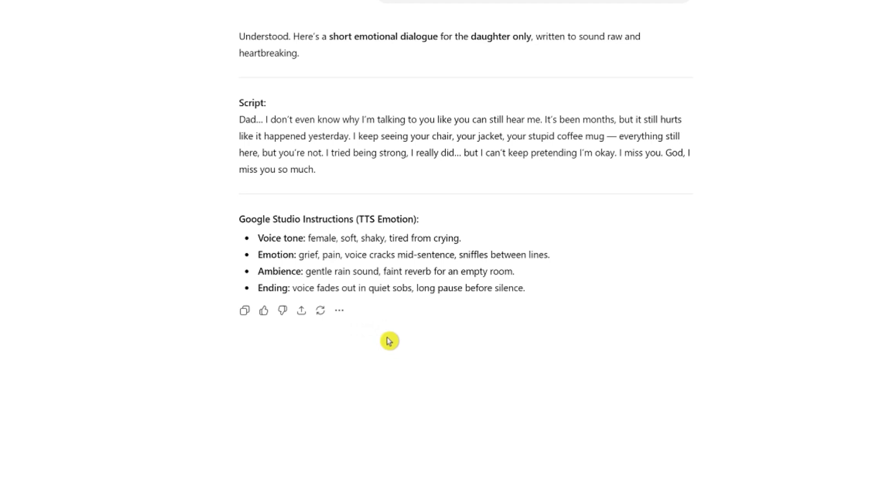
pyautogui.moveTo(349, 329)
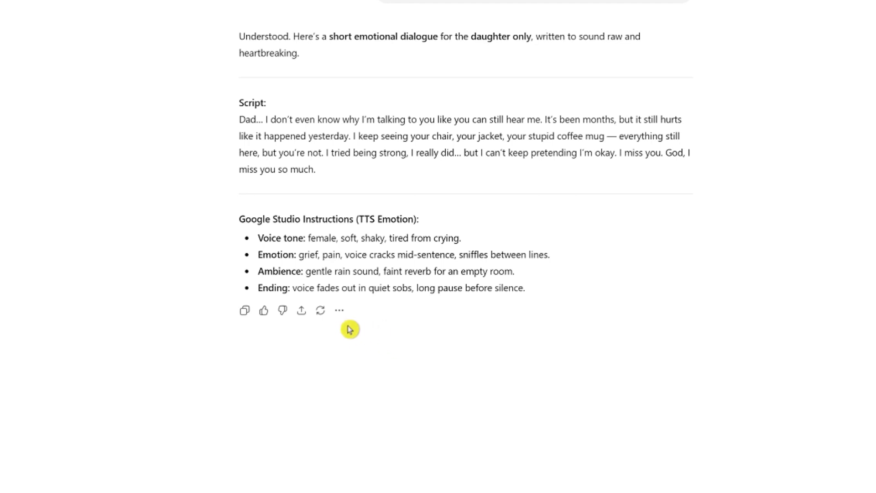
pyautogui.moveTo(365, 345)
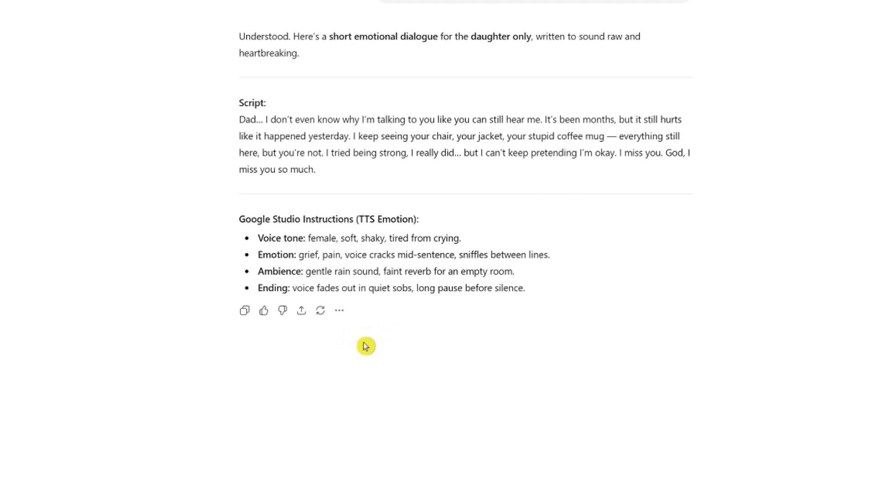
pyautogui.moveTo(384, 344)
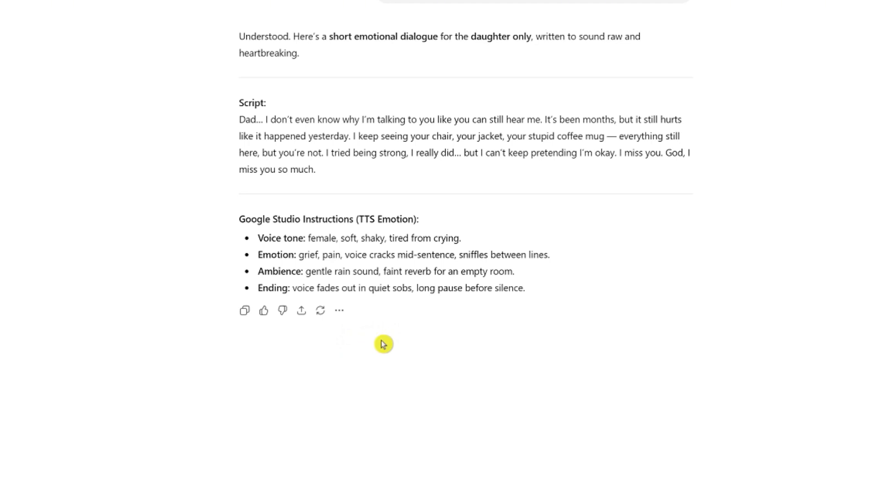
pyautogui.moveTo(369, 339)
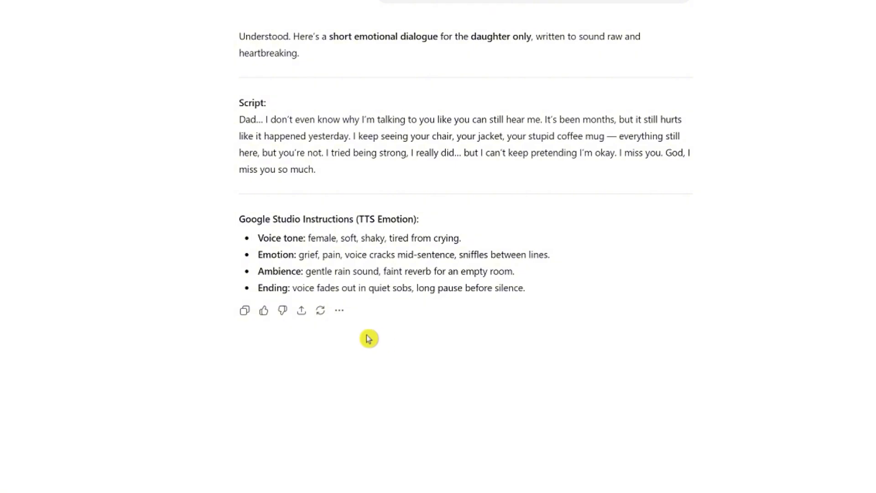